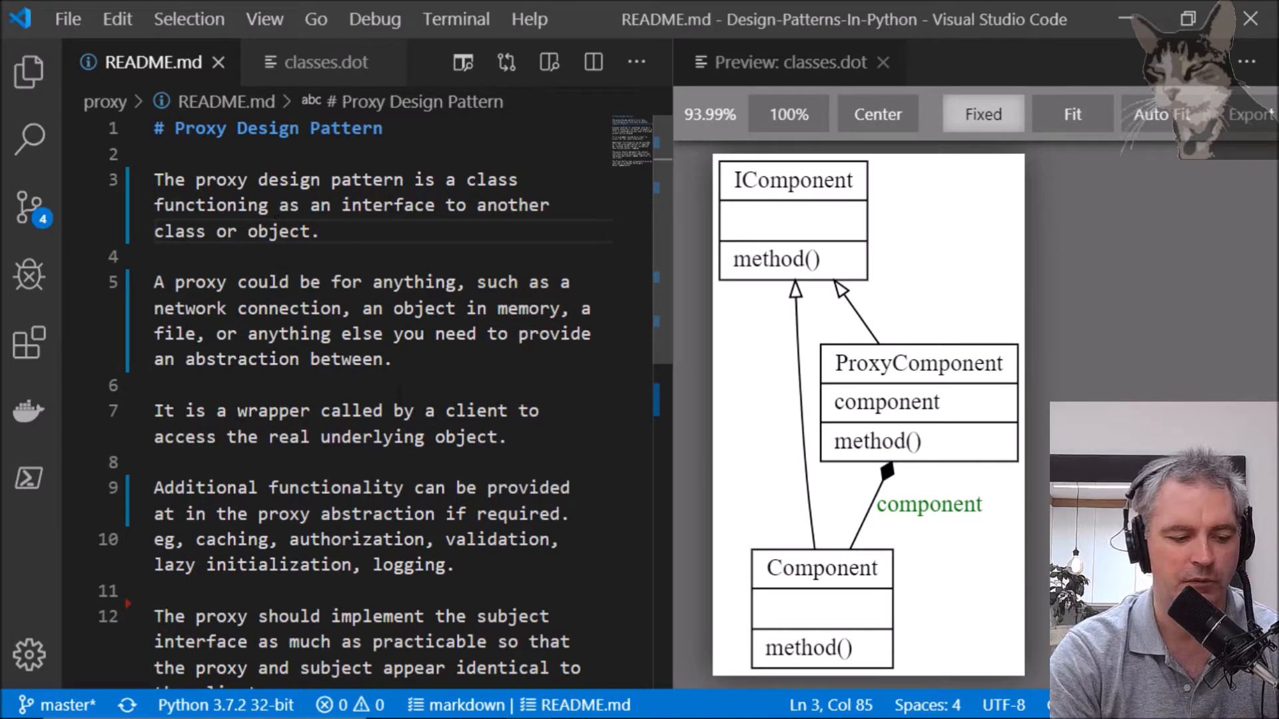
Open the empty Proxy Pattern folder and start a new file named 'pr'
scroll(down, 3)
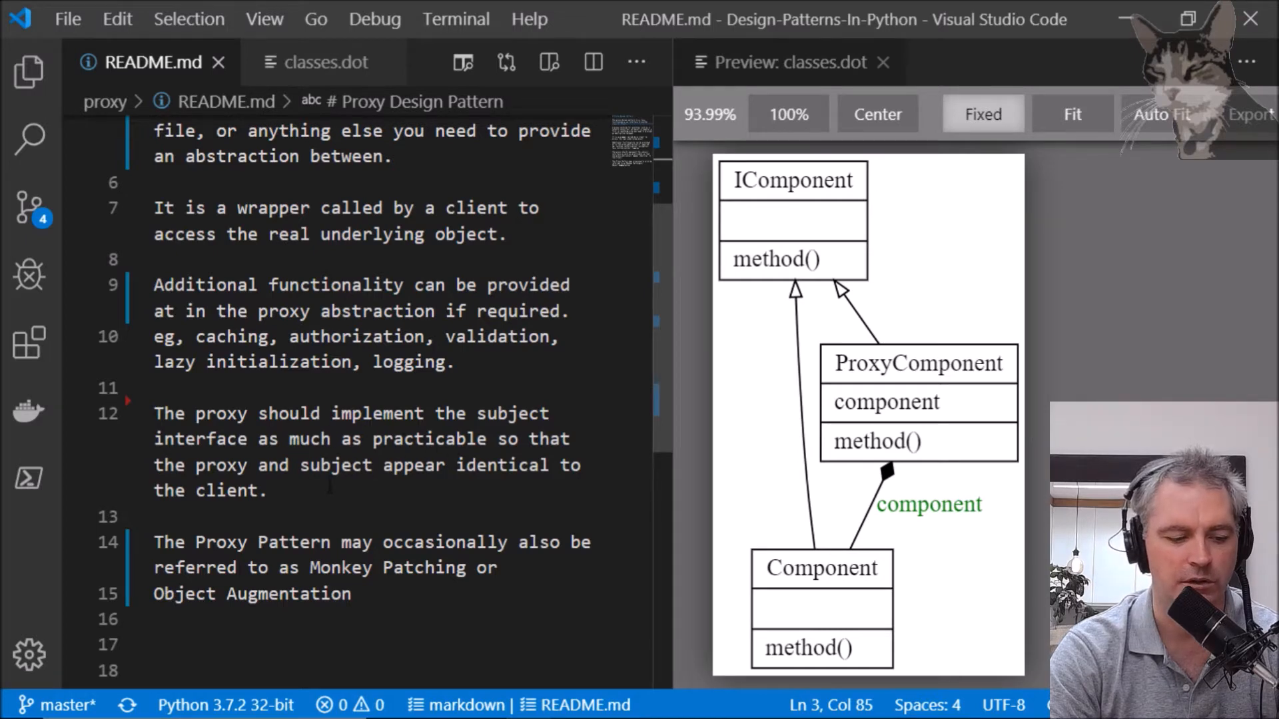
scroll(down, 3)
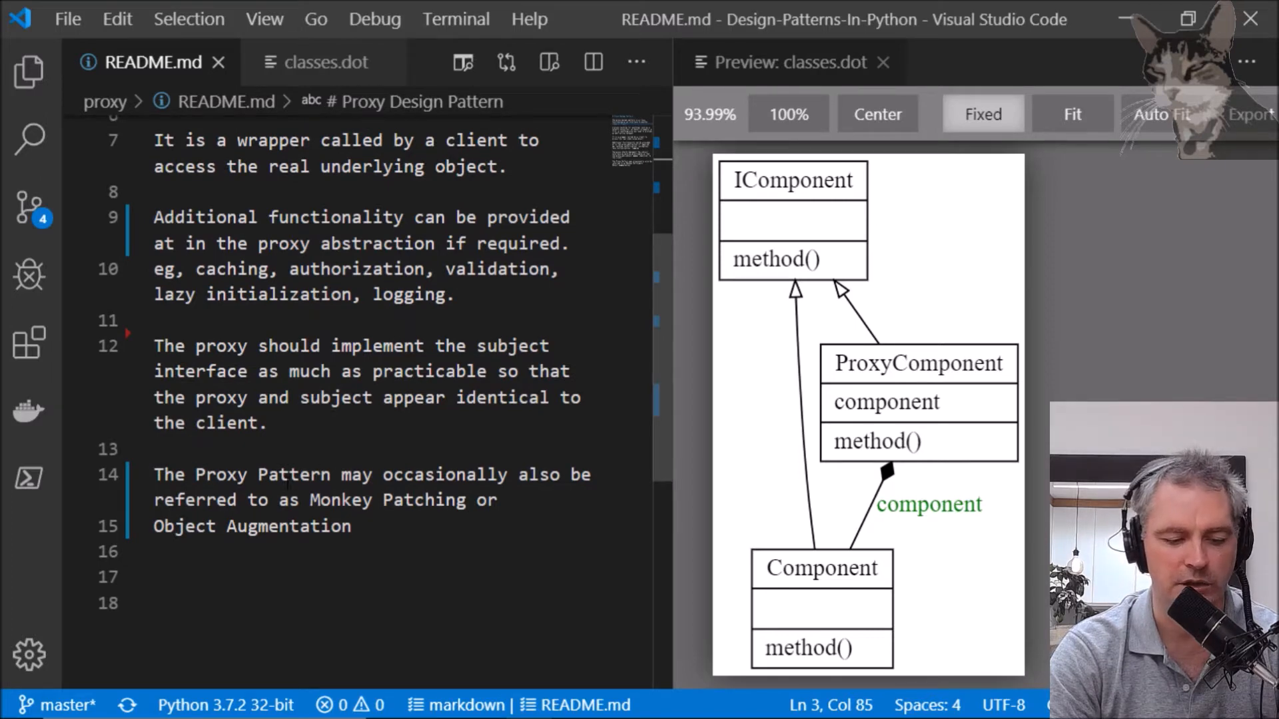
mouse_move(773, 258)
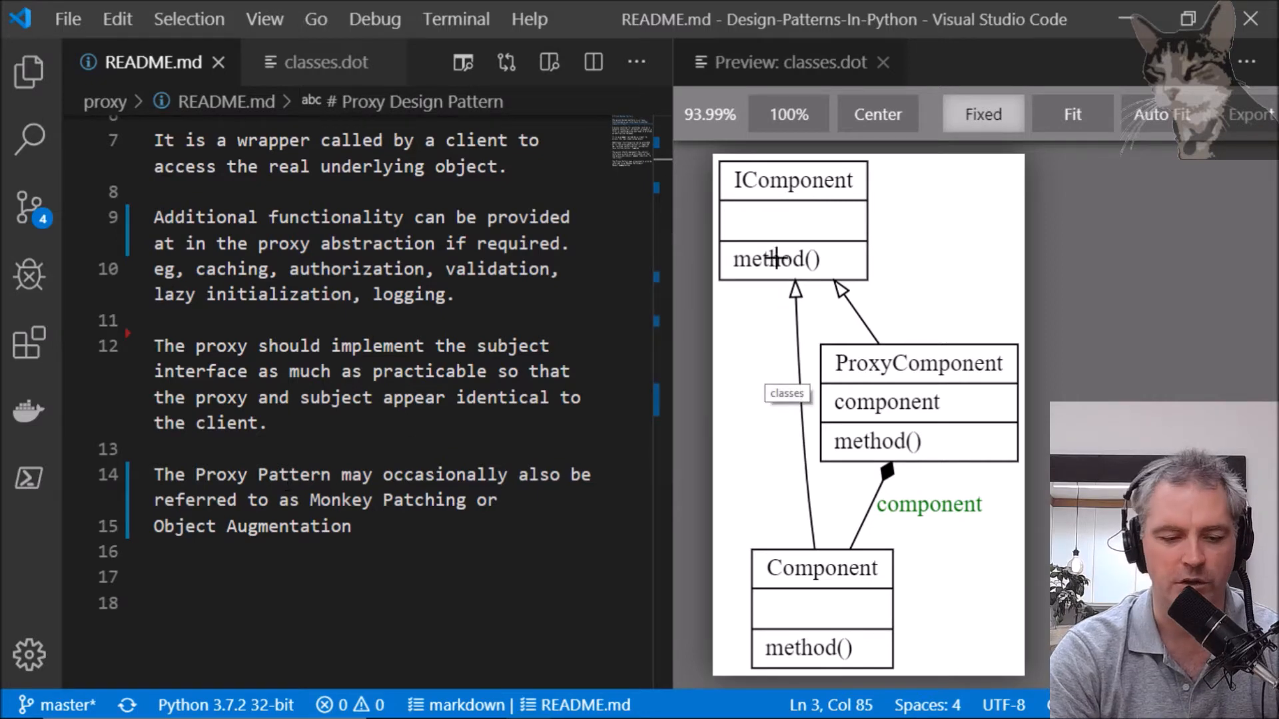
mouse_move(821, 596)
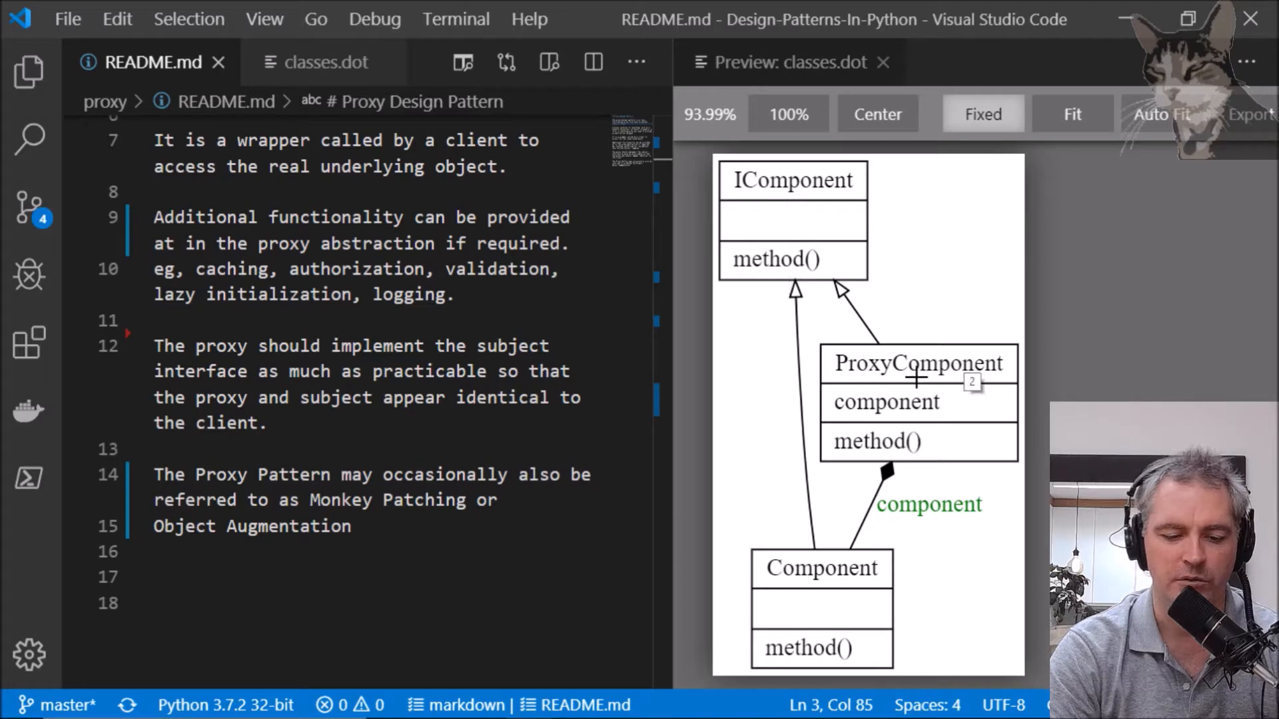
mouse_move(832, 224)
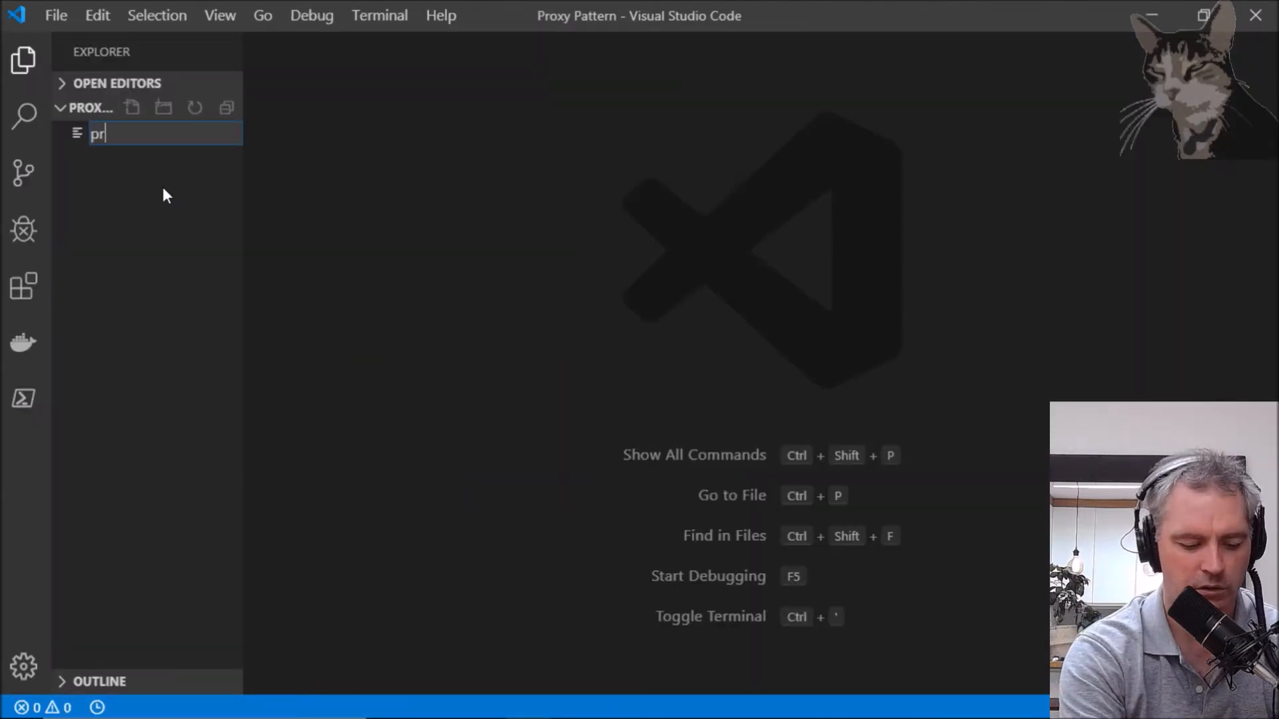
Name the file proxy.py and add ABCMeta/abstractmethod and datetime imports with IComponent
text(oxy.p)
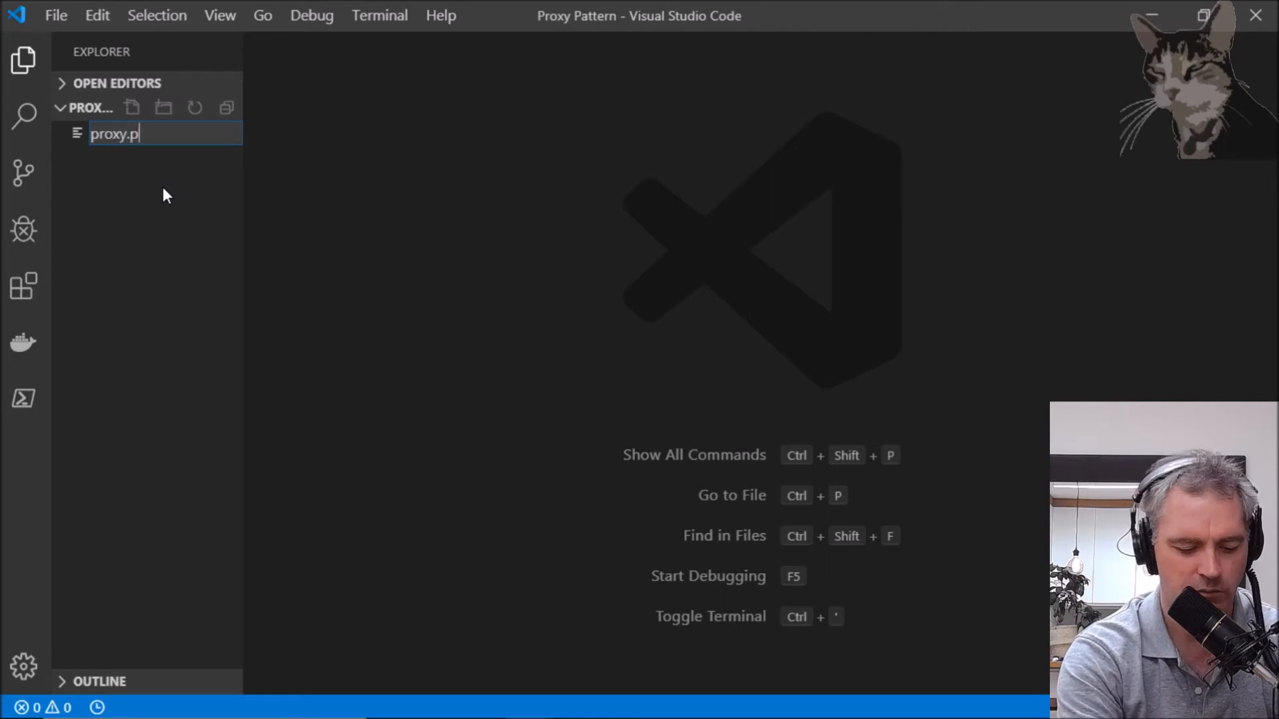
key(Enter)
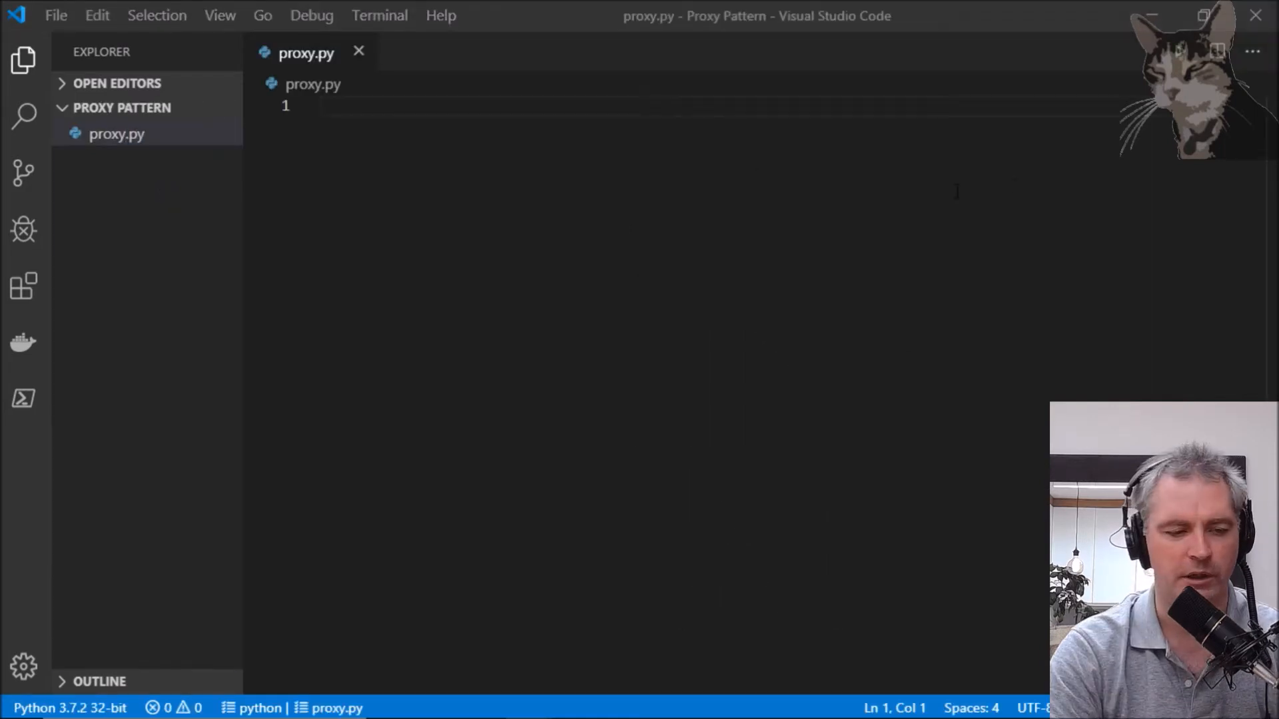
text(from abc import ABCMeta, abstractmethod)
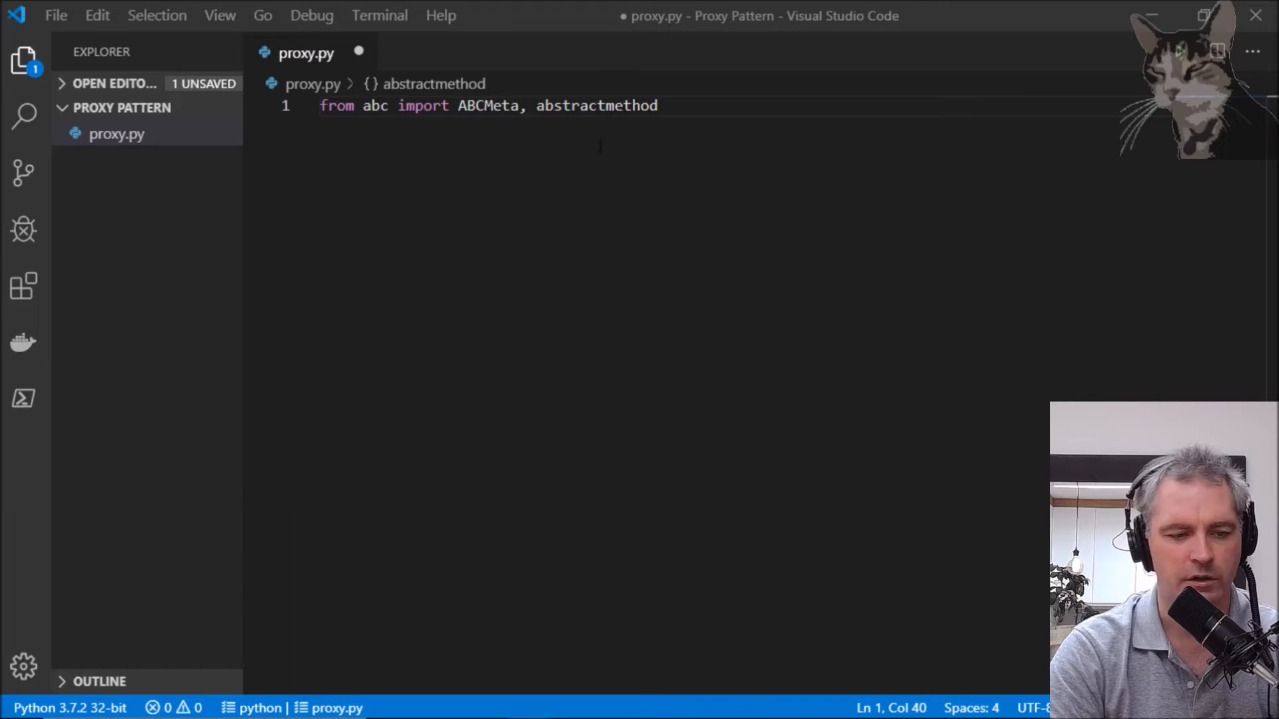
text(import datetime)
text("""A method to implement""")
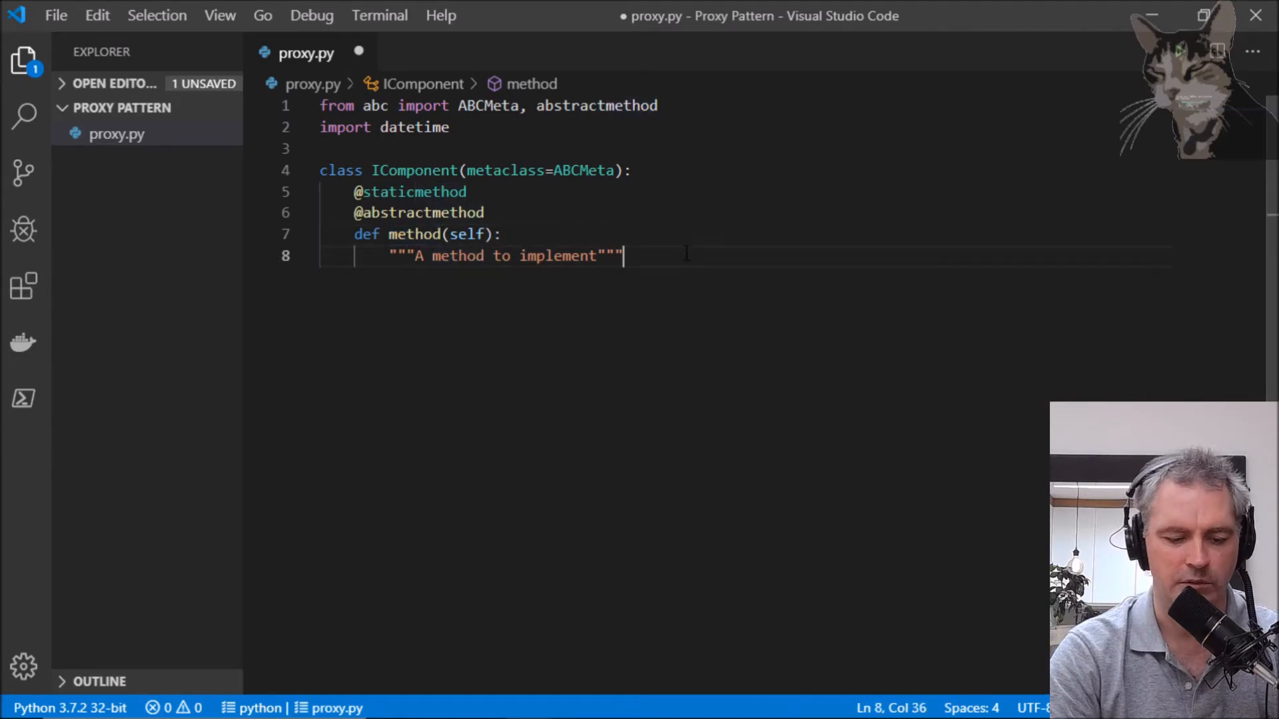
Add the Component class and COMPONENT = Component() call, save, and begin 'python pr'
key(enter)
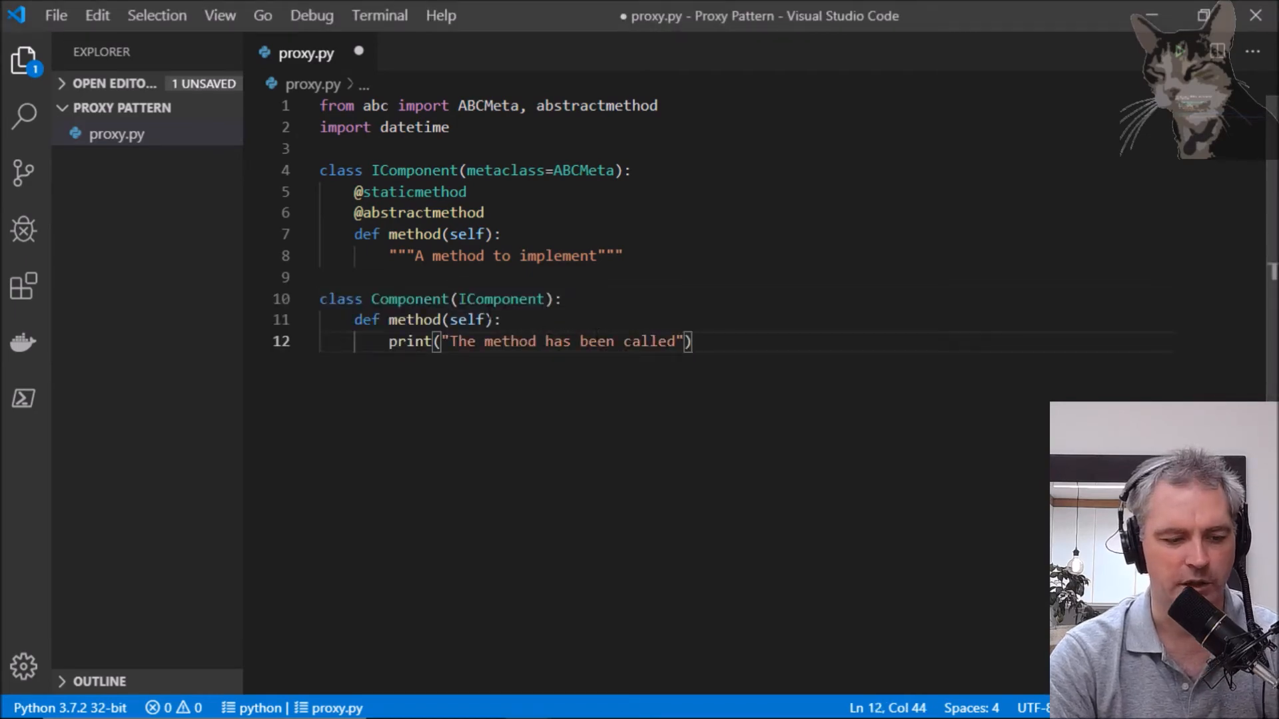
double_click(501, 299)
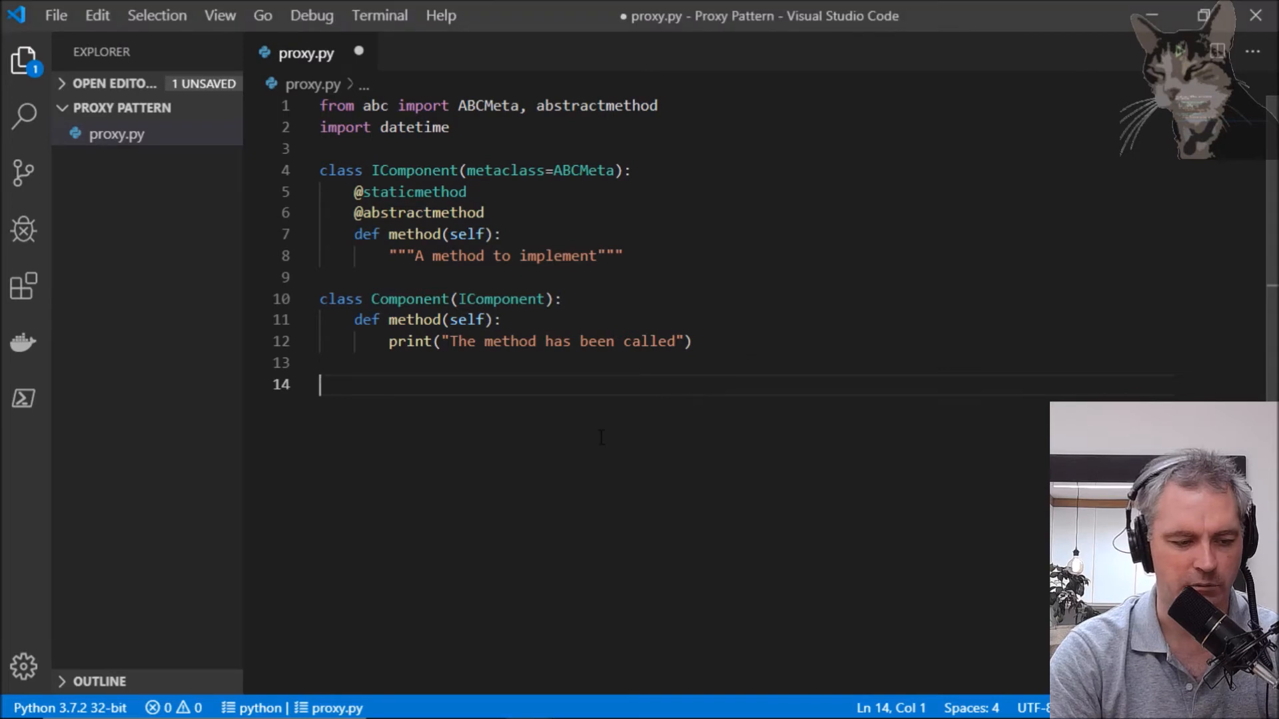
text(COMPONENT = Component())
text(COMPONENT.method()
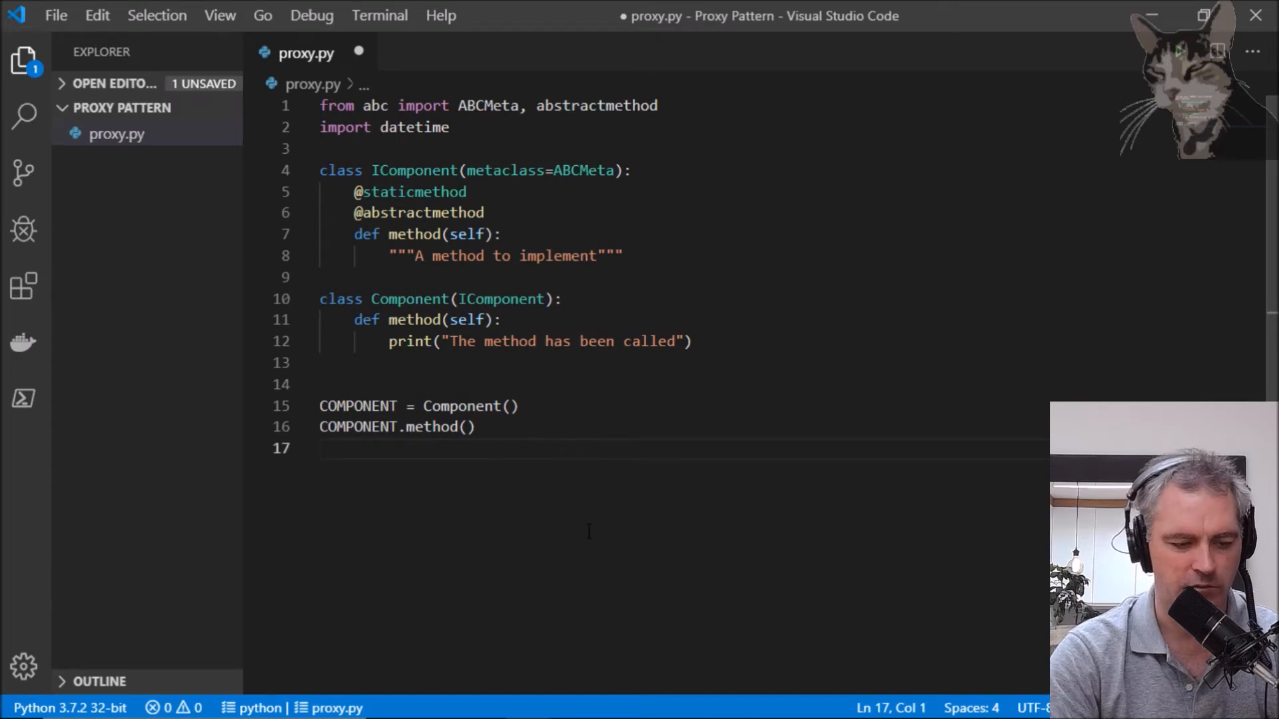
text(python pr)
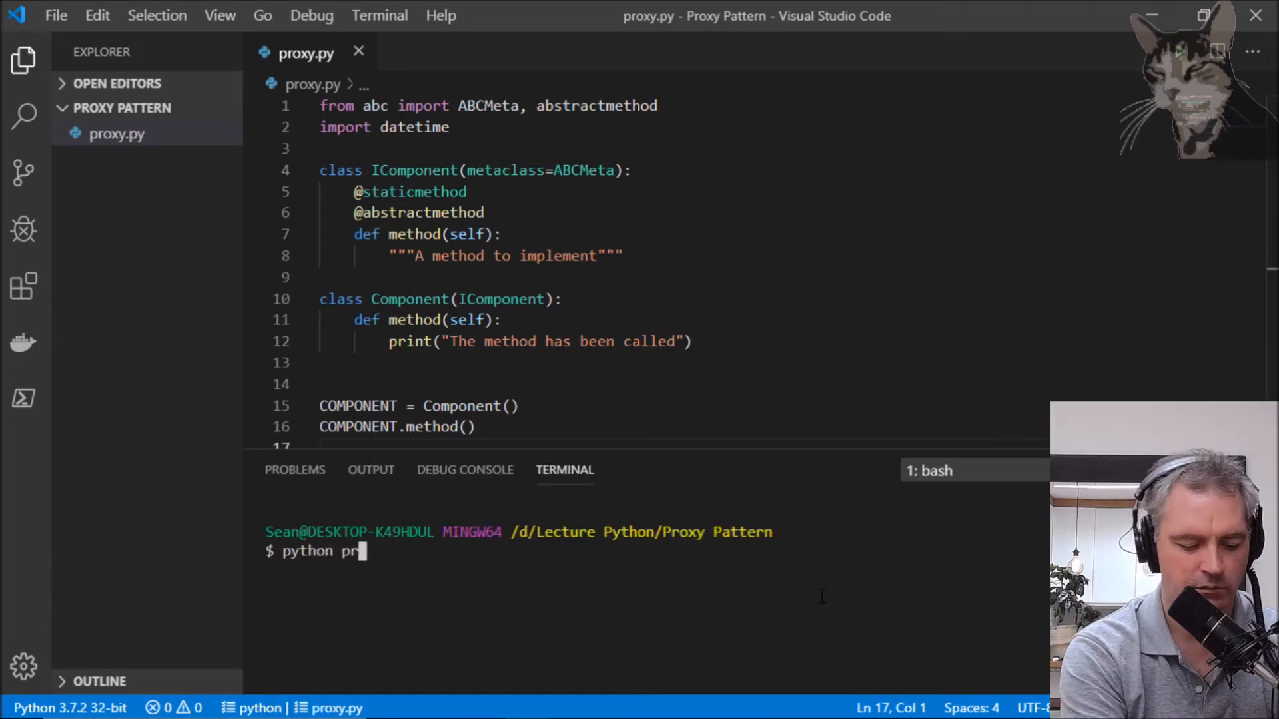
Run python proxy.py in the terminal, then begin a new class in the editor
text(oxy.py)
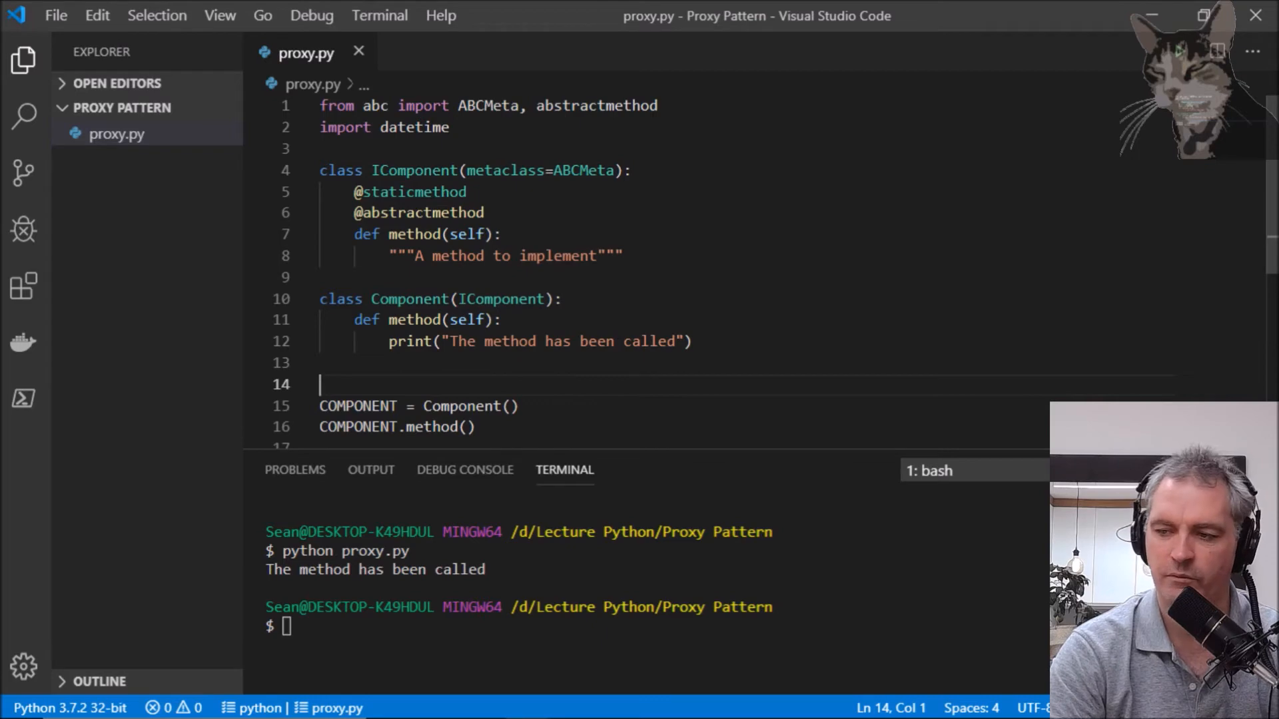
text(class)
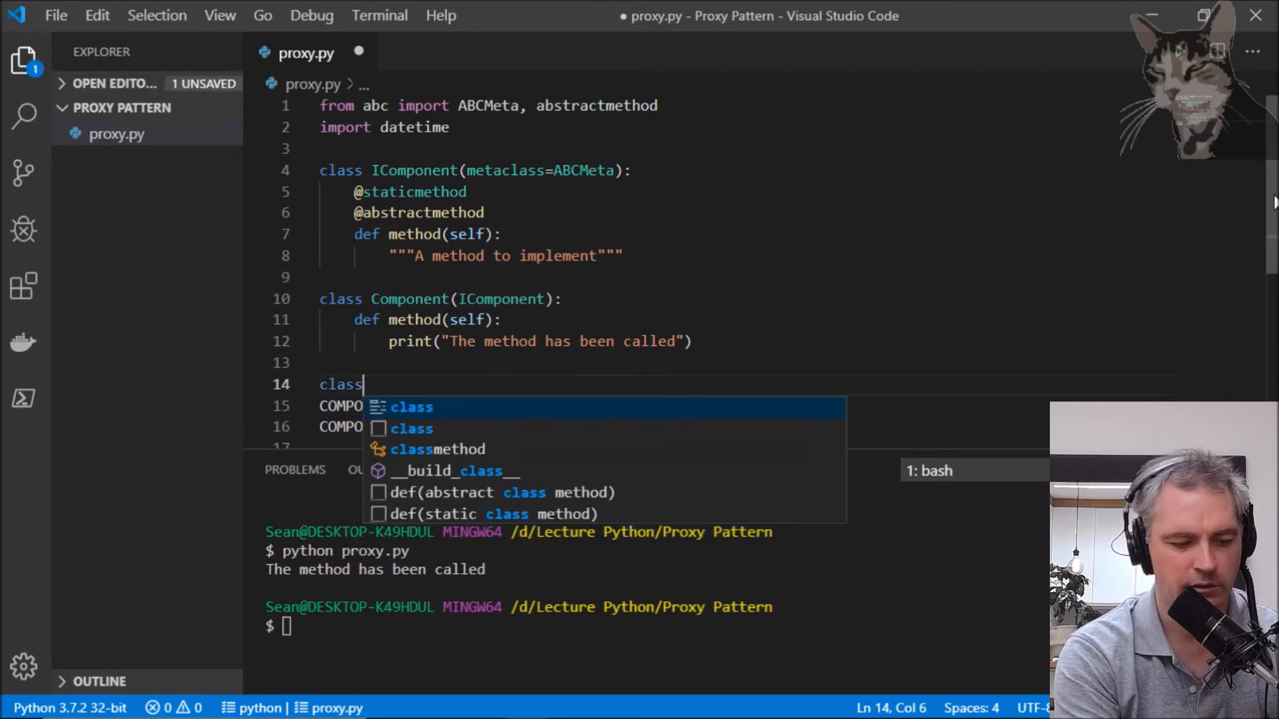
Declare class ProxyComponent(IComponent) holding a Component instance
text(Proxy)
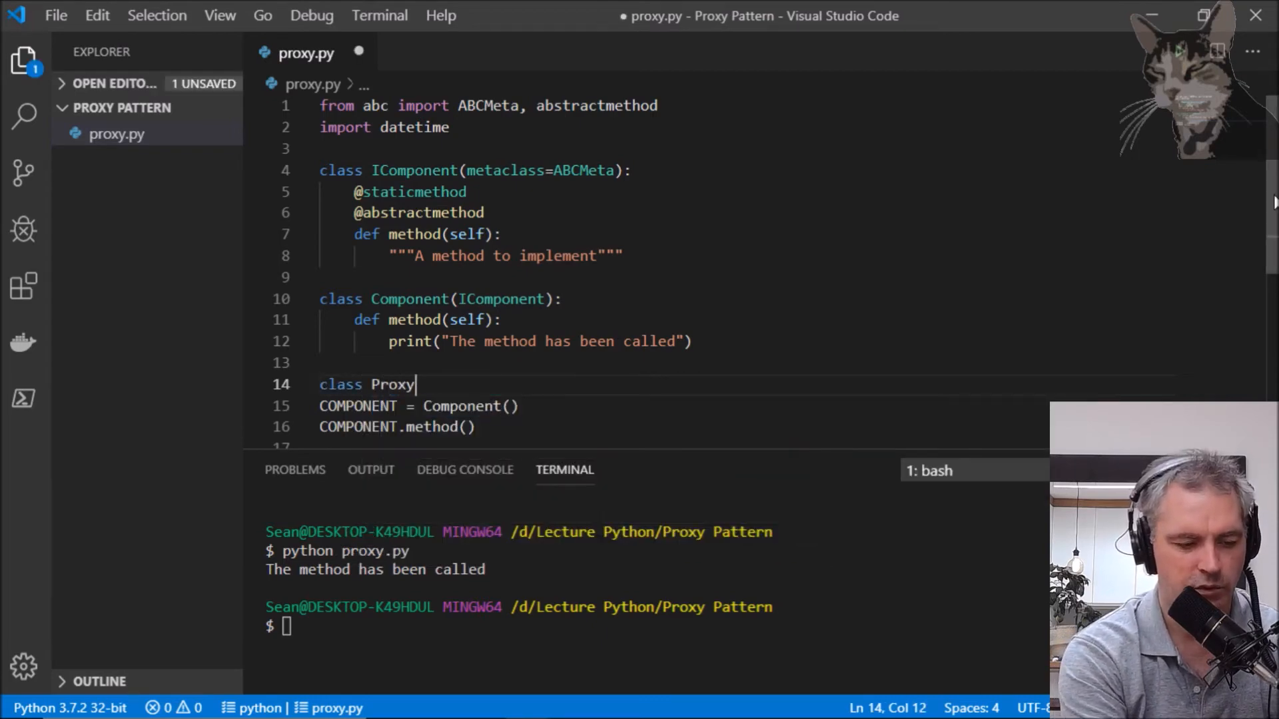
text(Component)
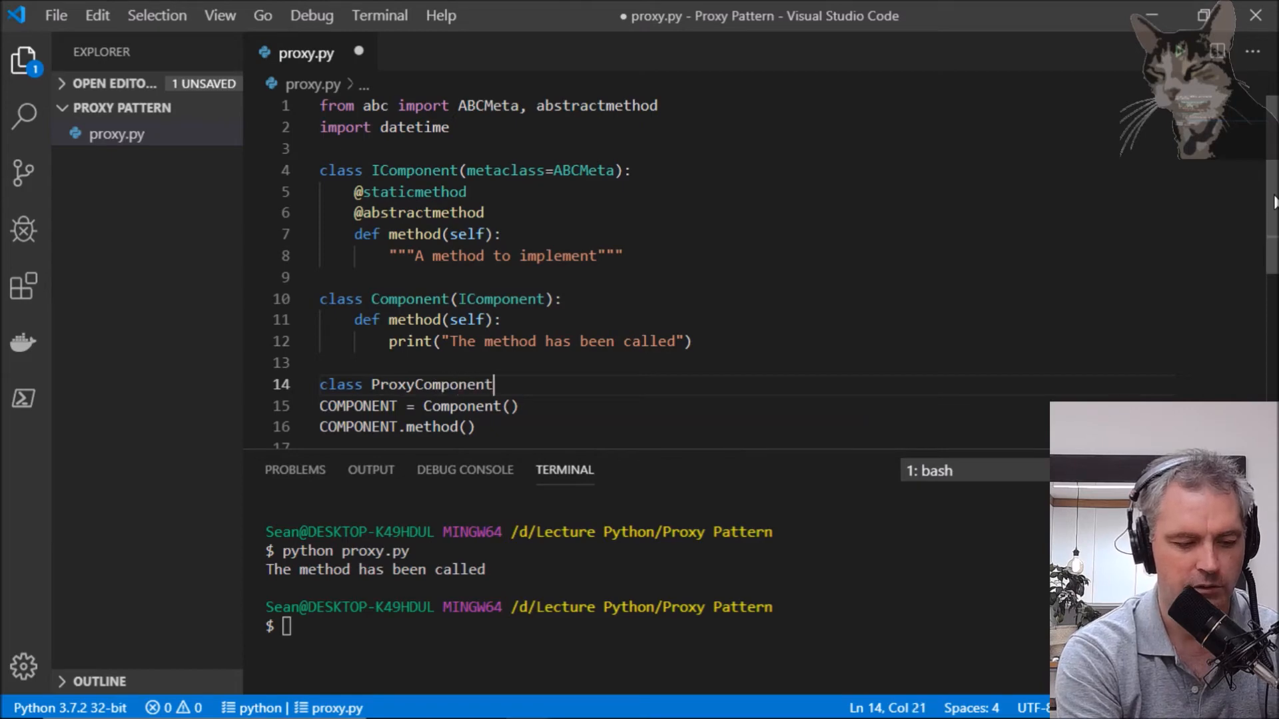
text((I)
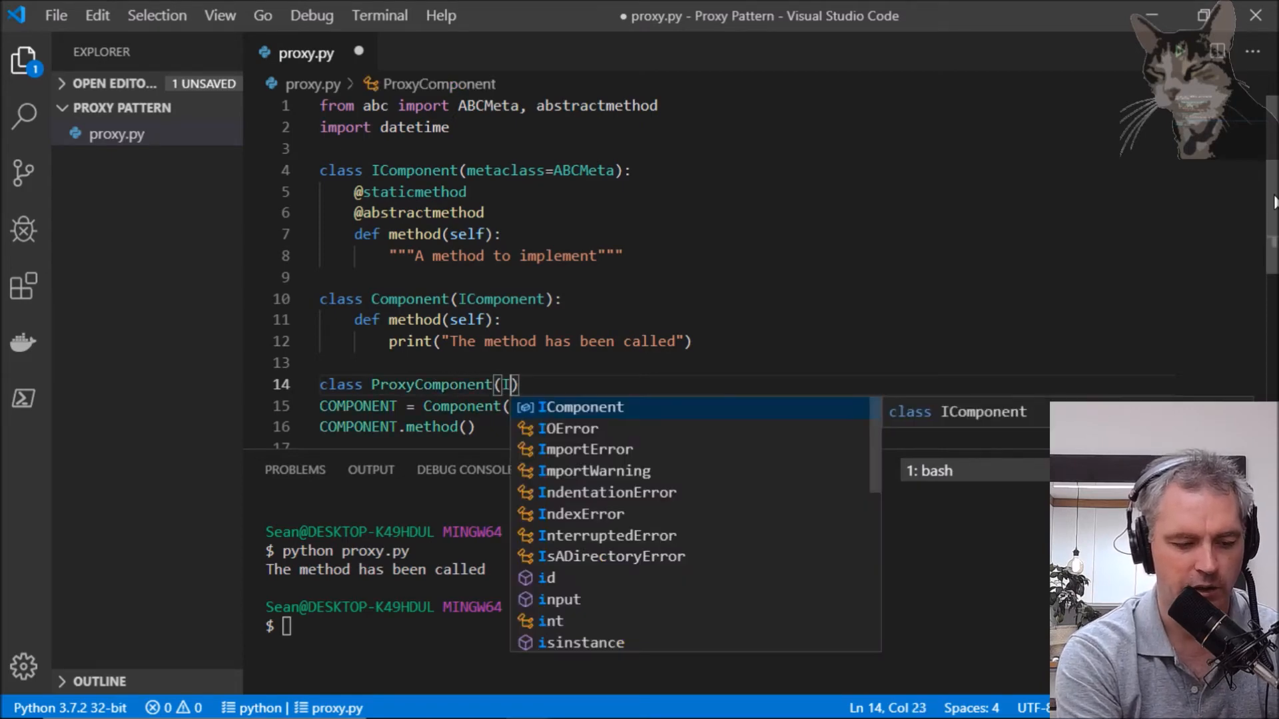
text(component = Component()
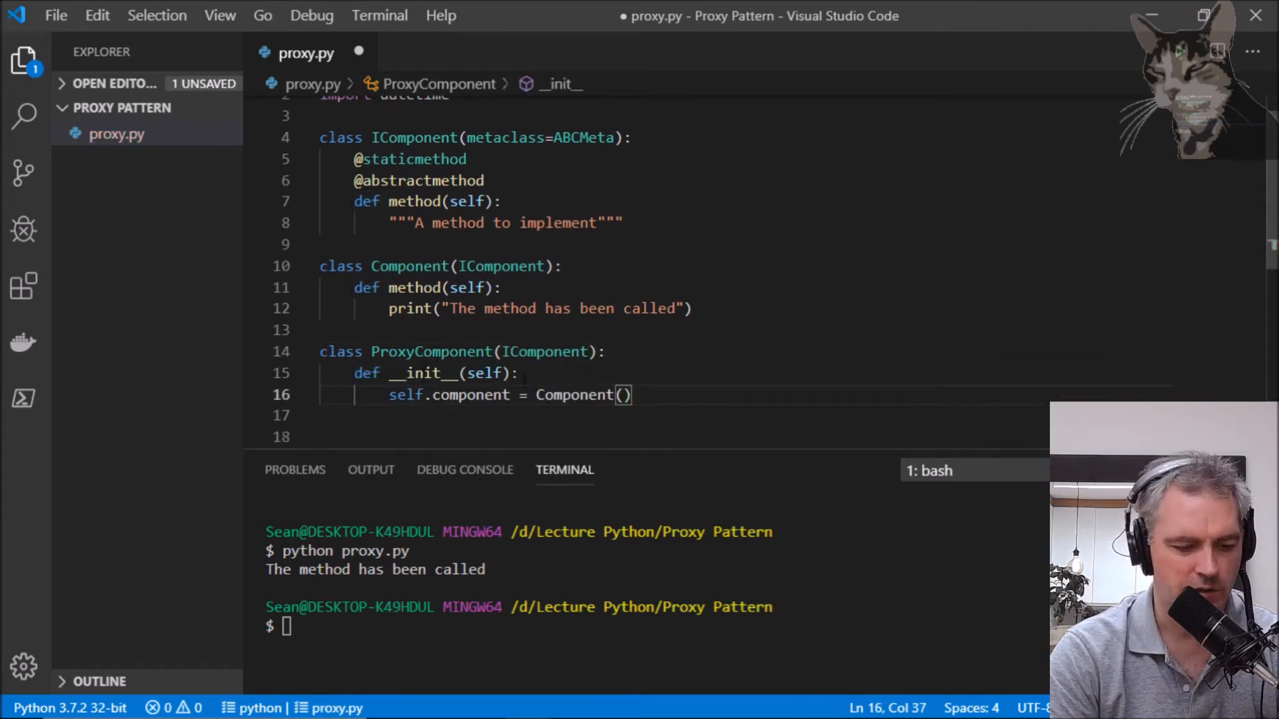
double_click(471, 395)
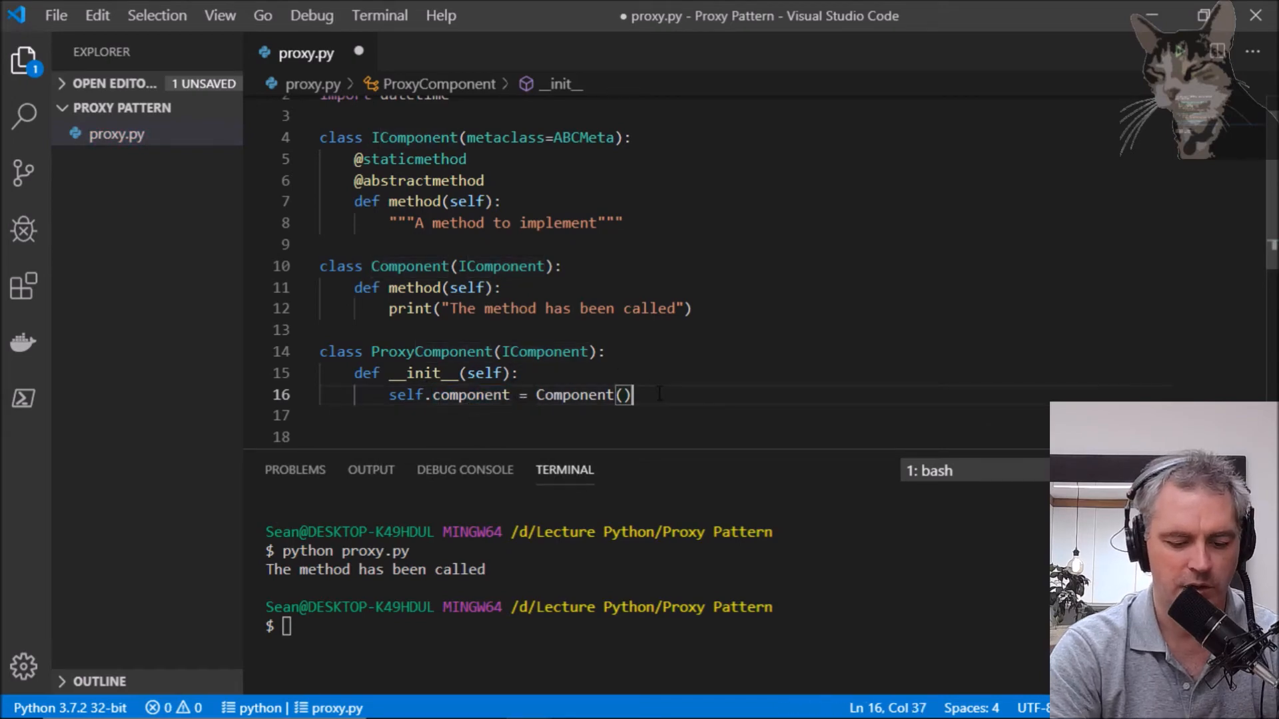
key(enter)
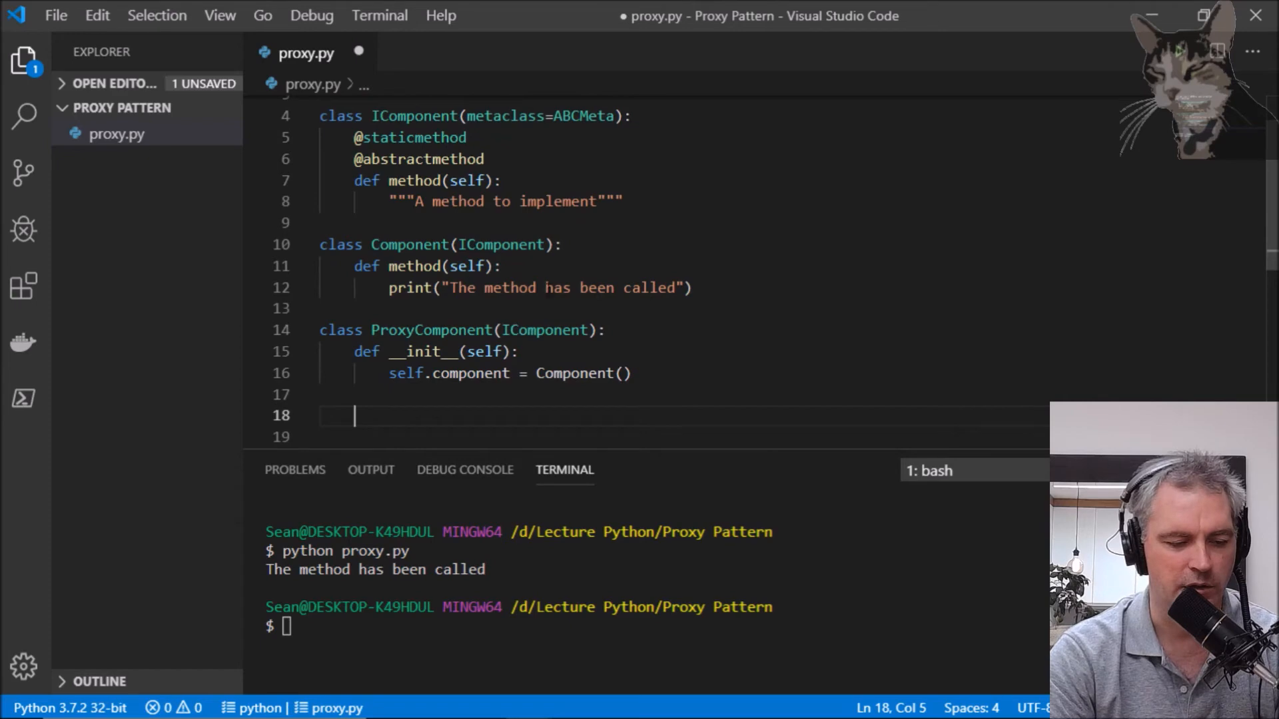
Give ProxyComponent a method calling self.component.method() and save proxy.py
click(418, 266)
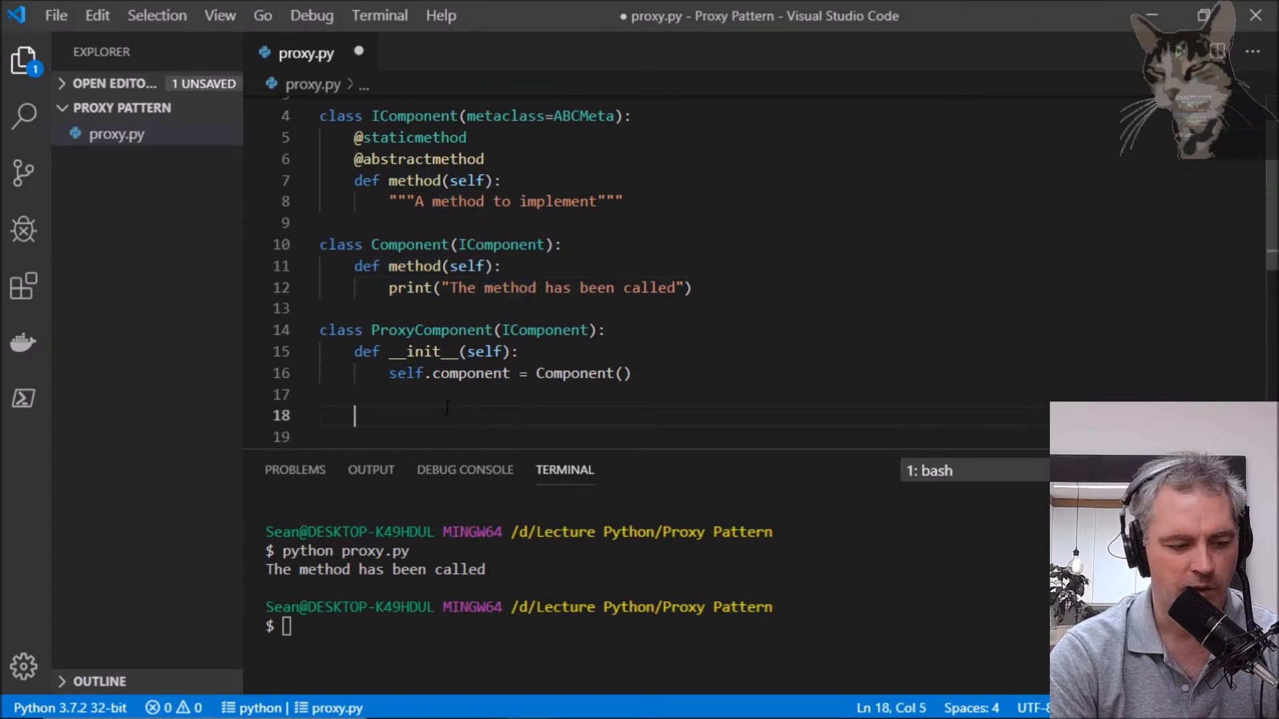
text(def method(self):)
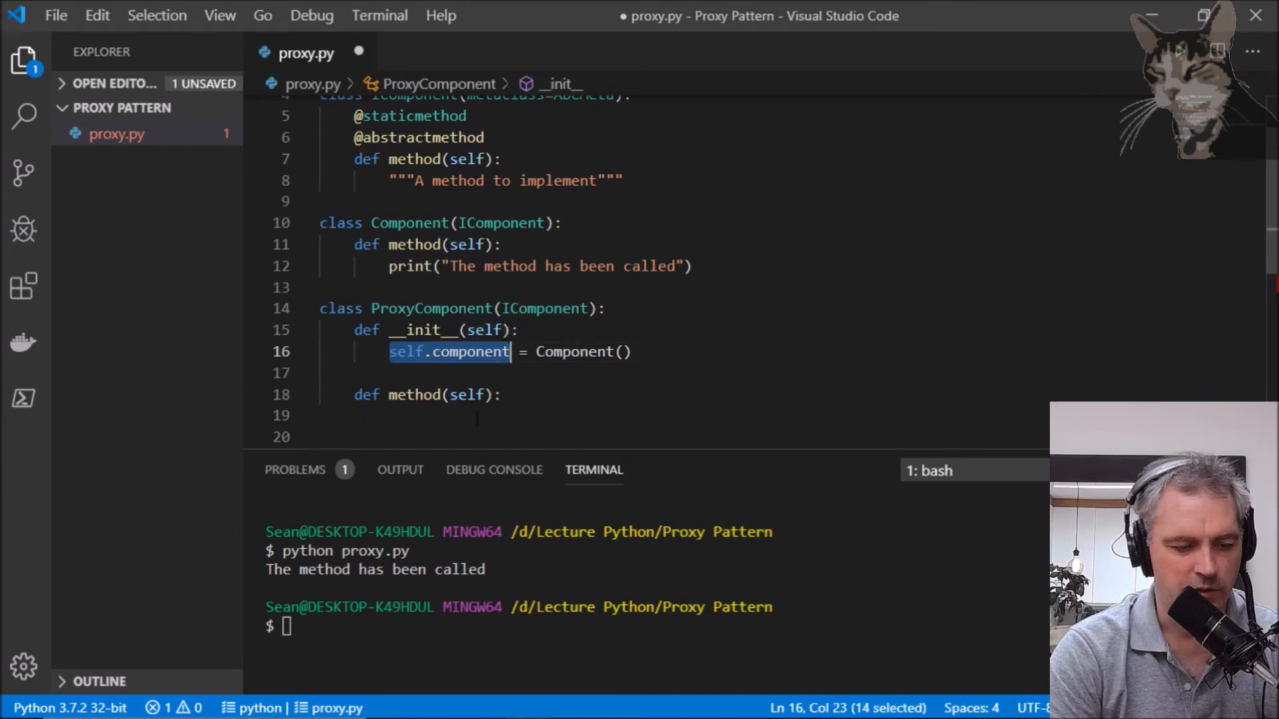
text(self.component)
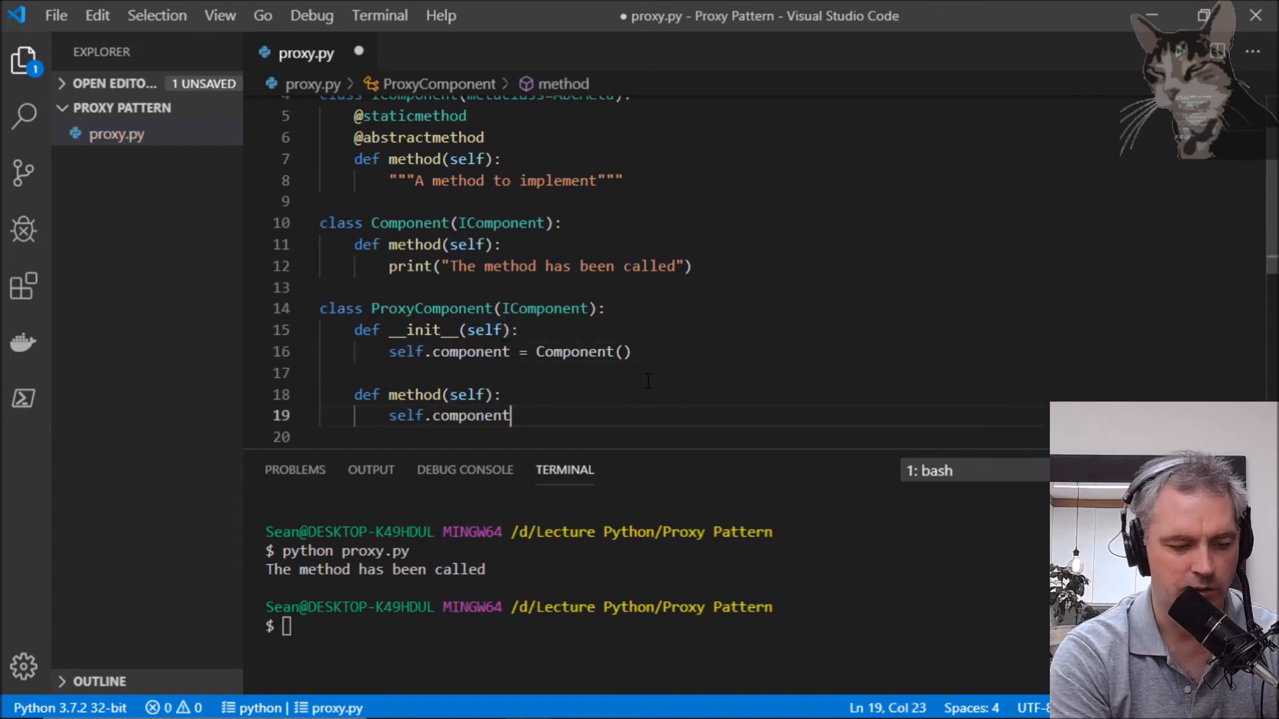
text(.method)
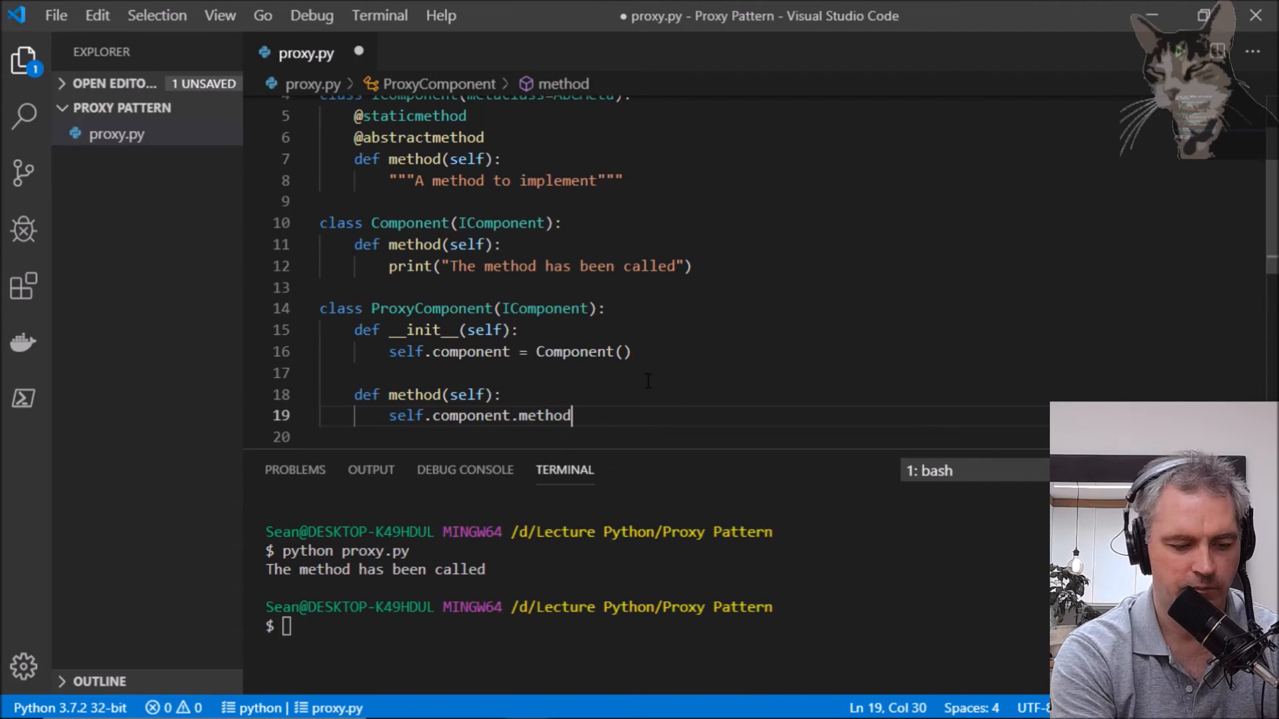
text(();)
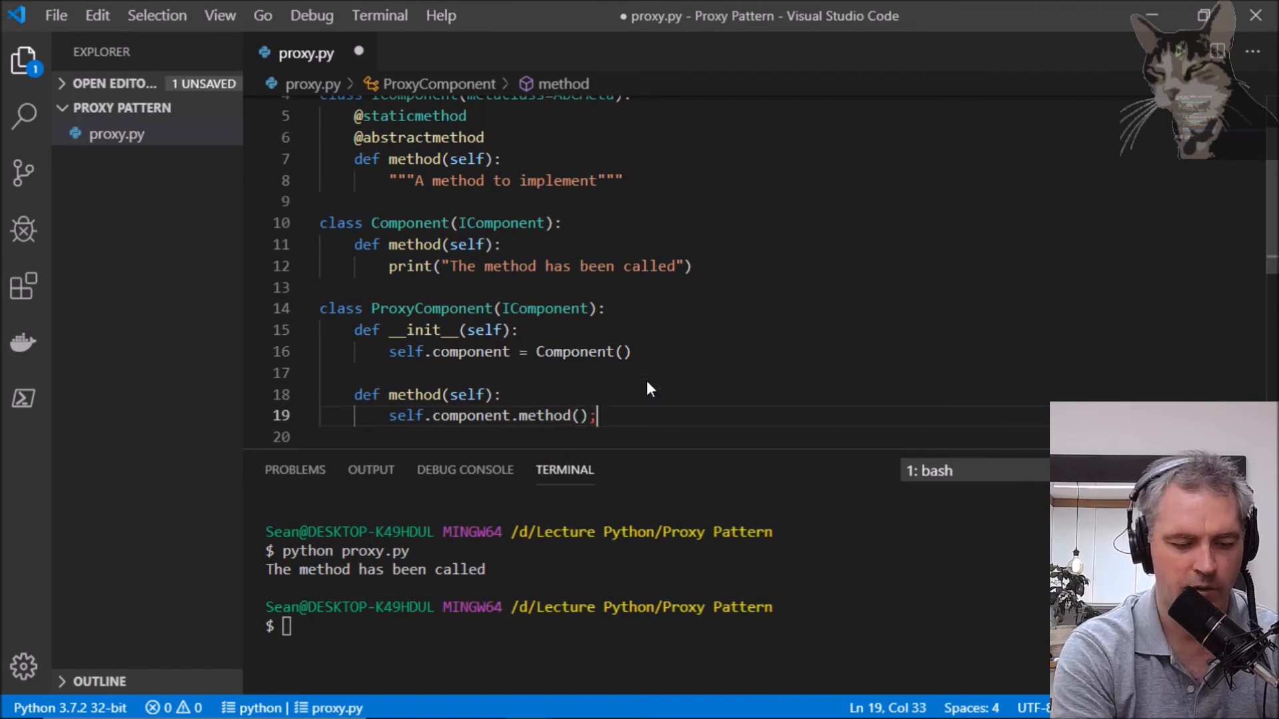
key(Backspace)
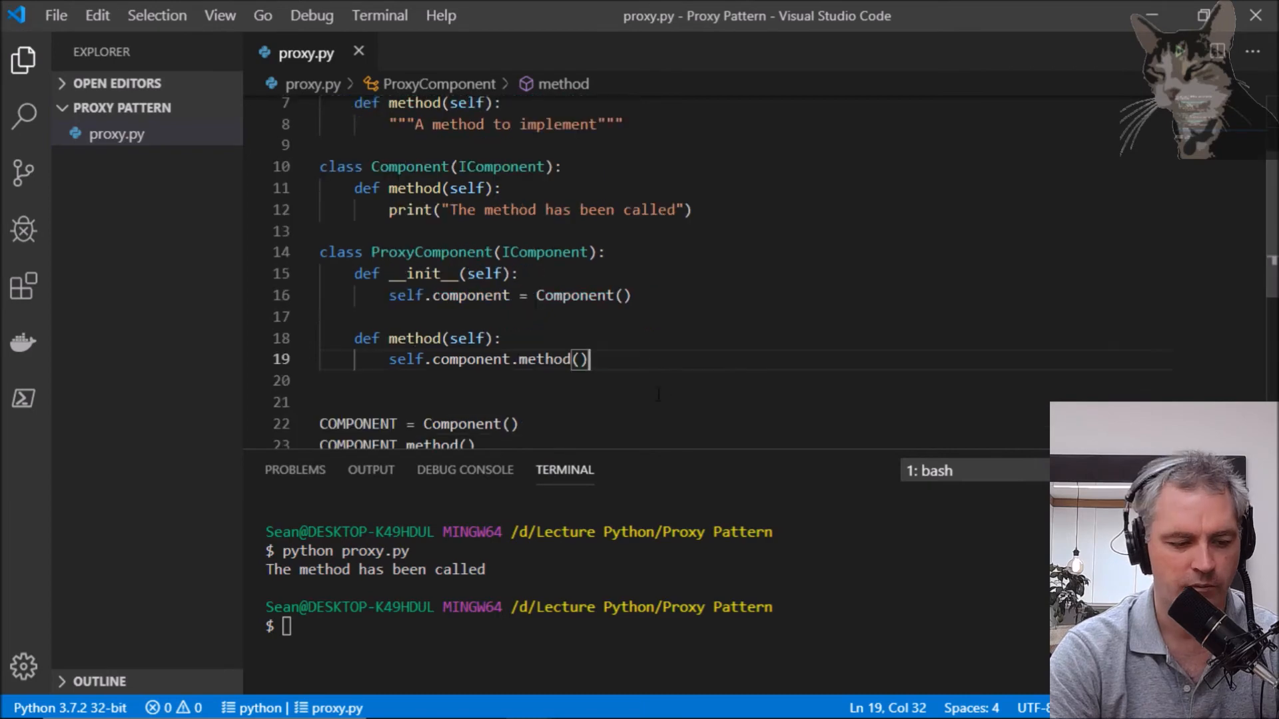
scroll(down, 3)
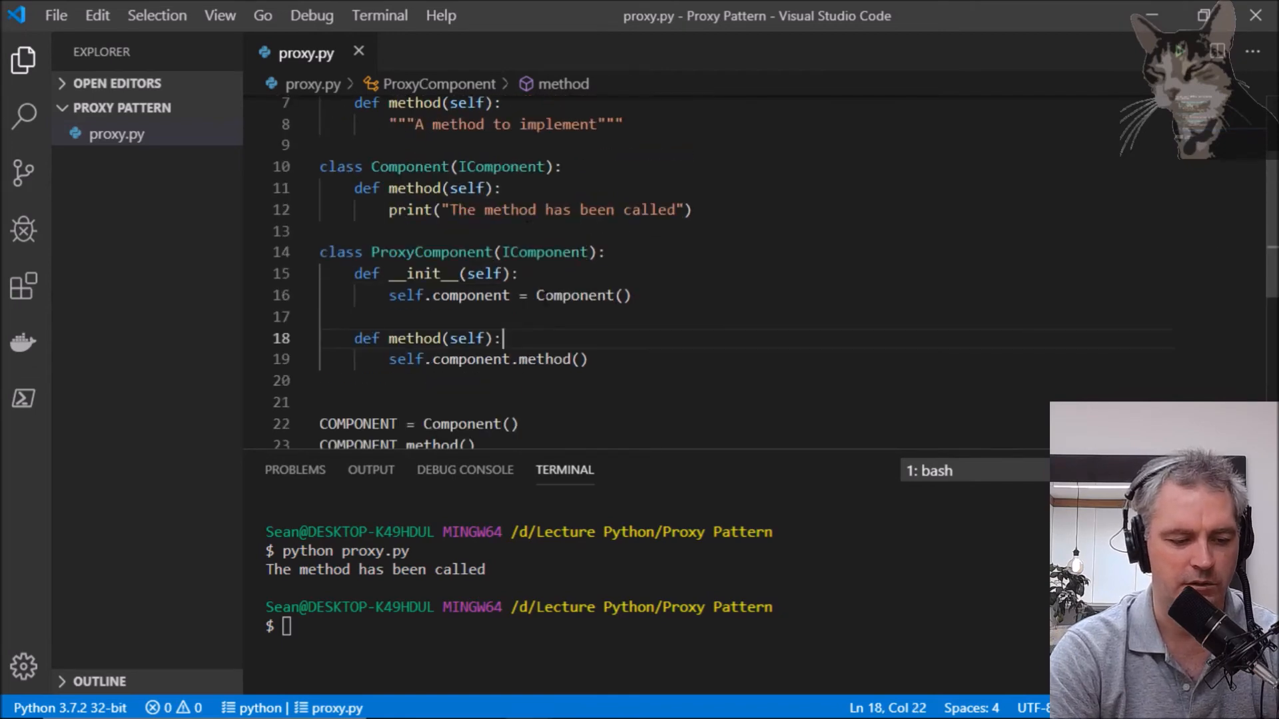
Before delegating, open log.txt in append mode and write a timestamped 'method was proxied' line
key(Enter)
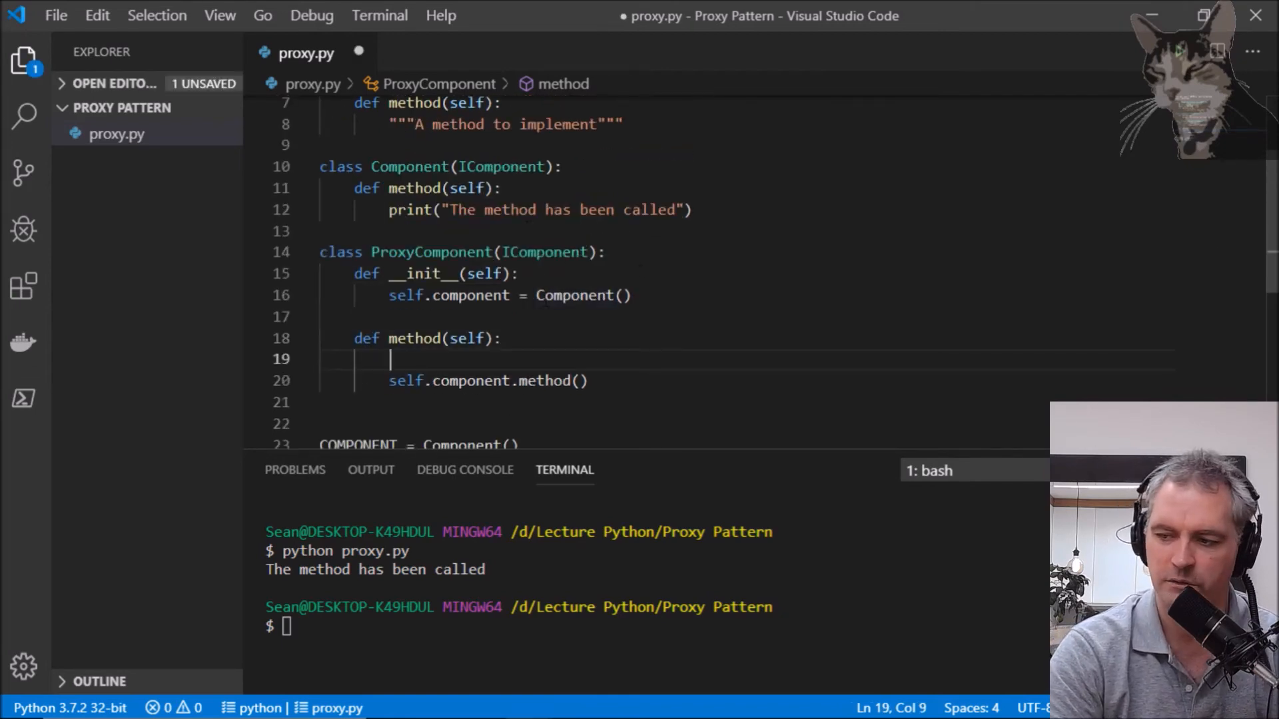
text(f = o)
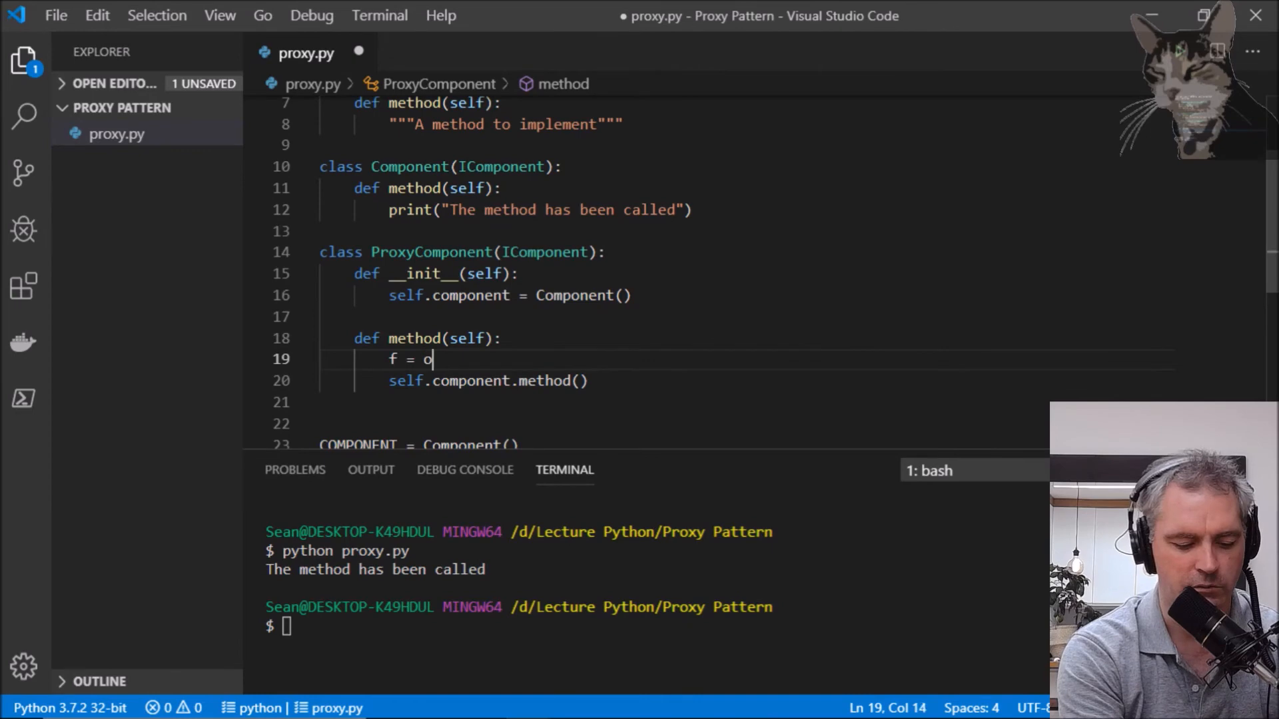
text(pen(")
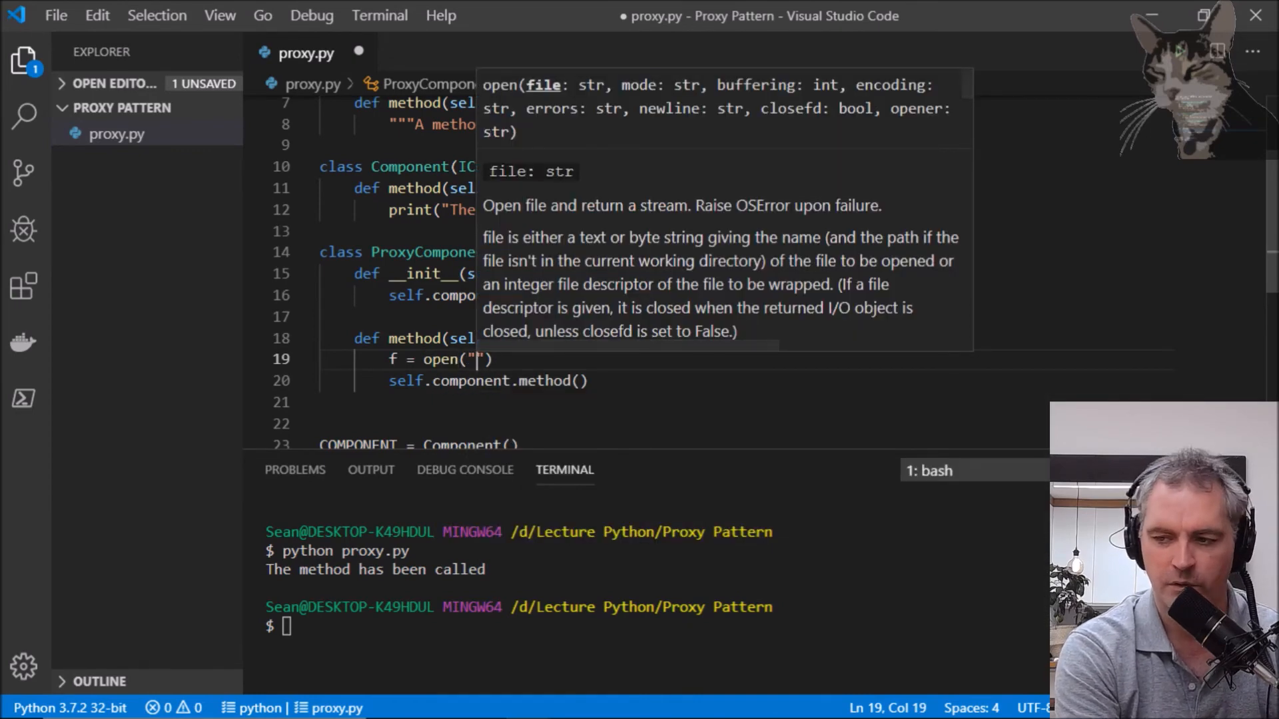
text(log.txt)
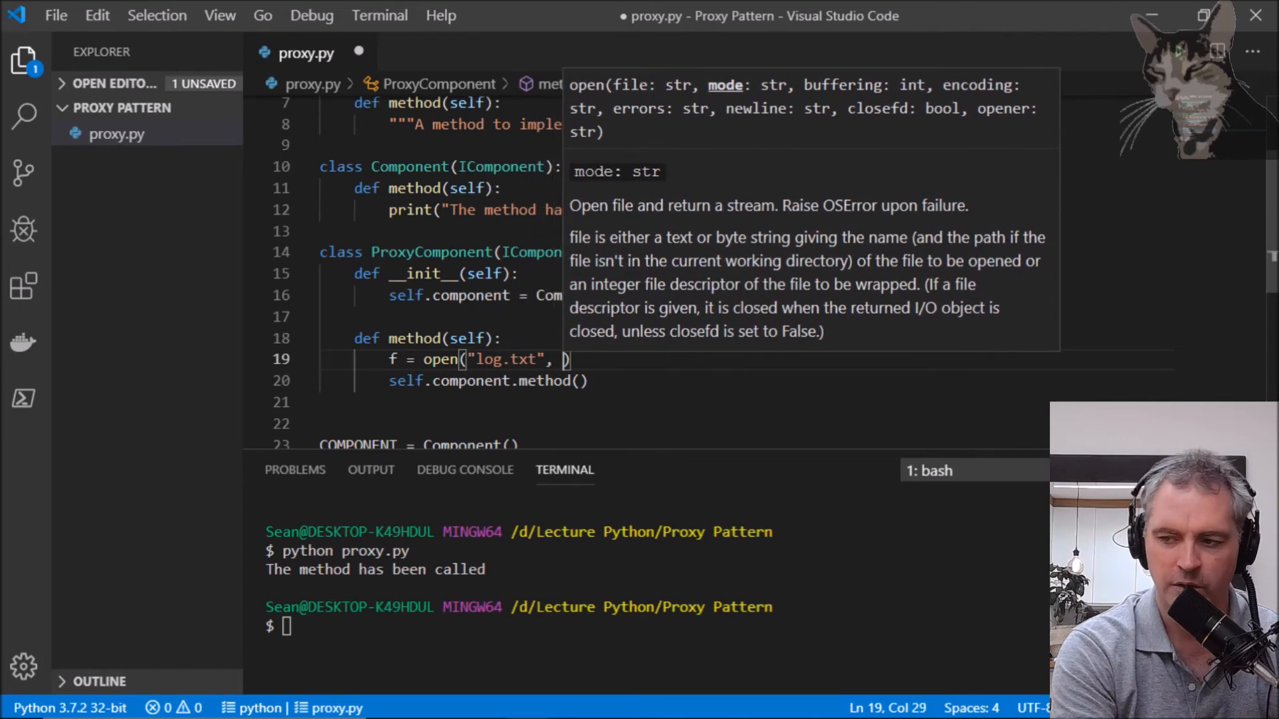
text("a")
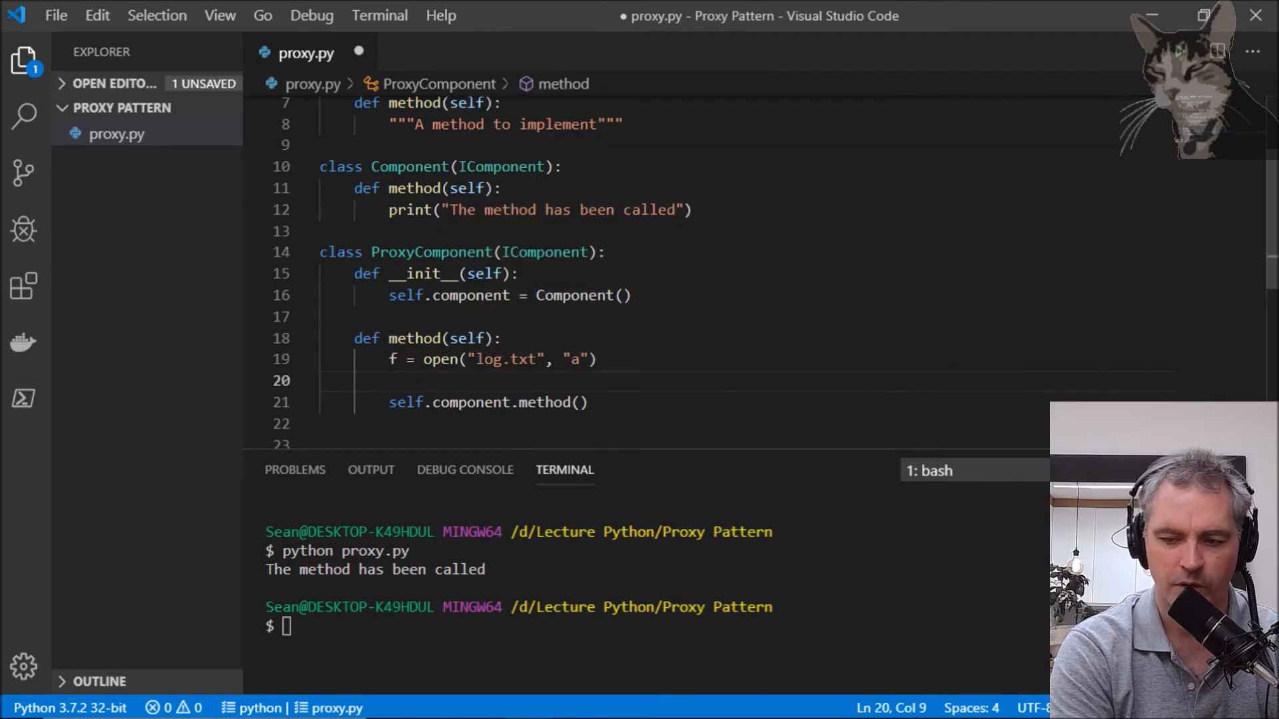
text(f.write)
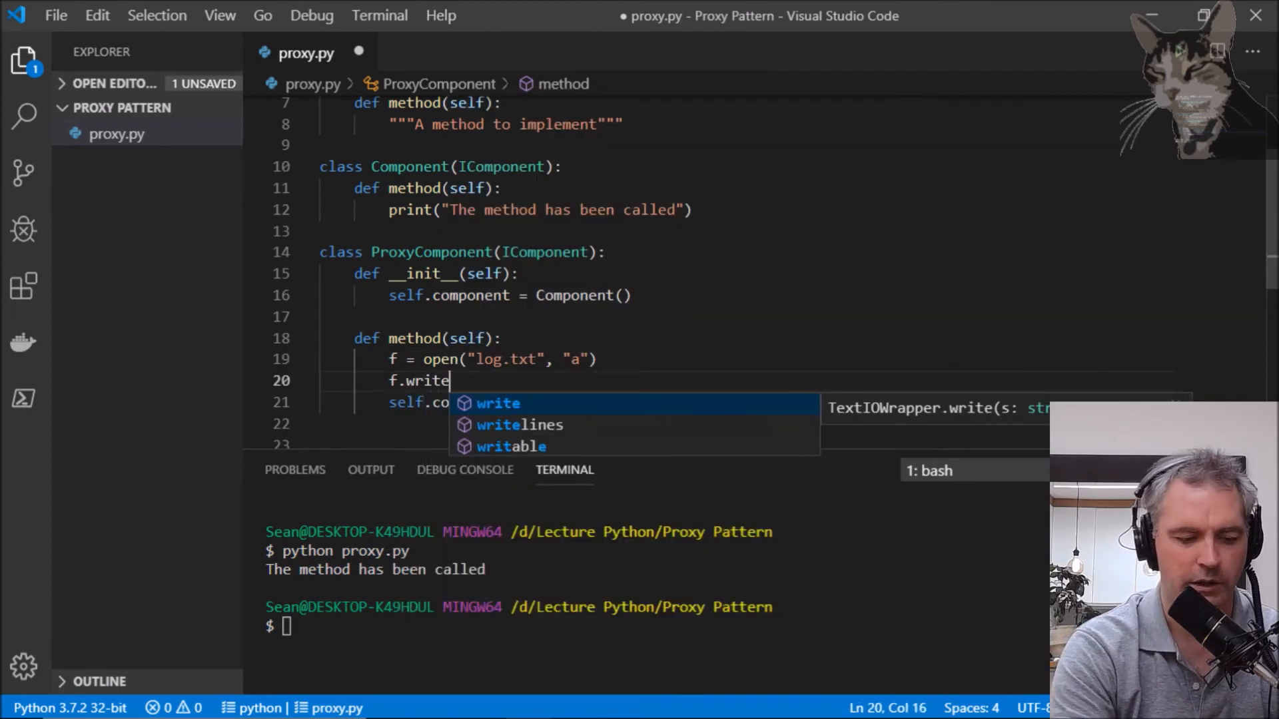
text(("%s : method was proxied\n" % (datetime.datetime.now())))
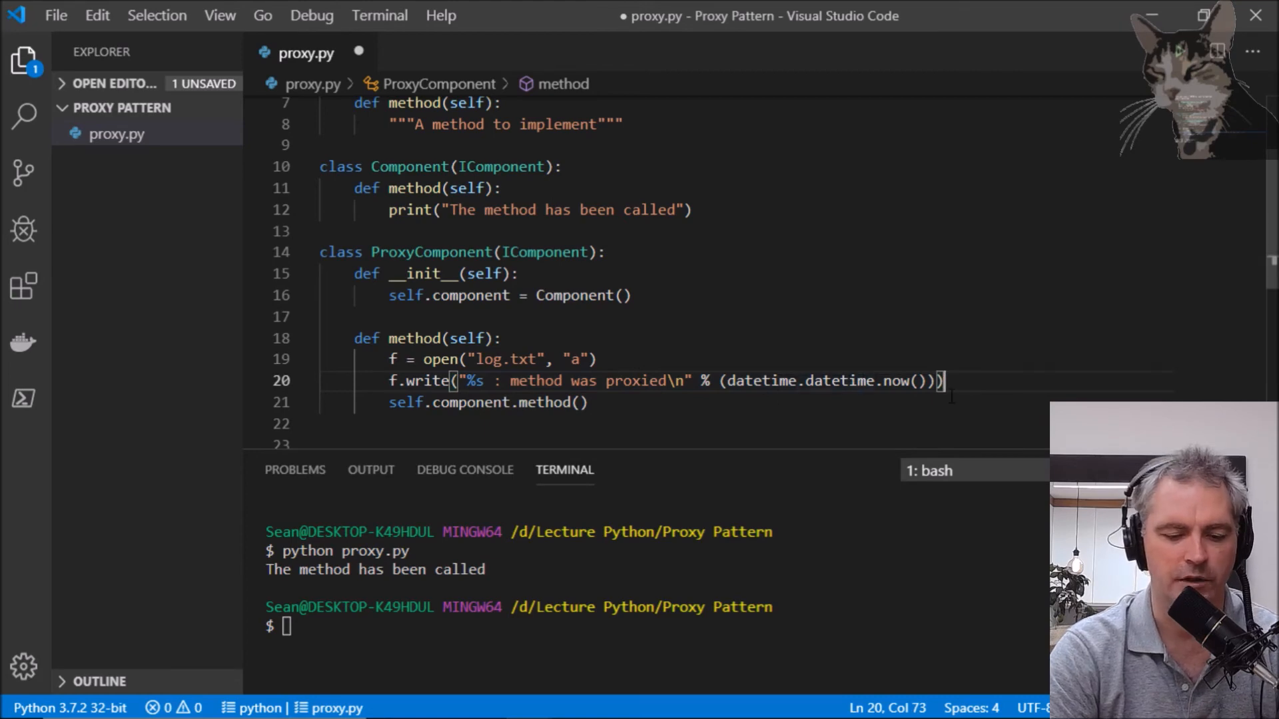
click(581, 402)
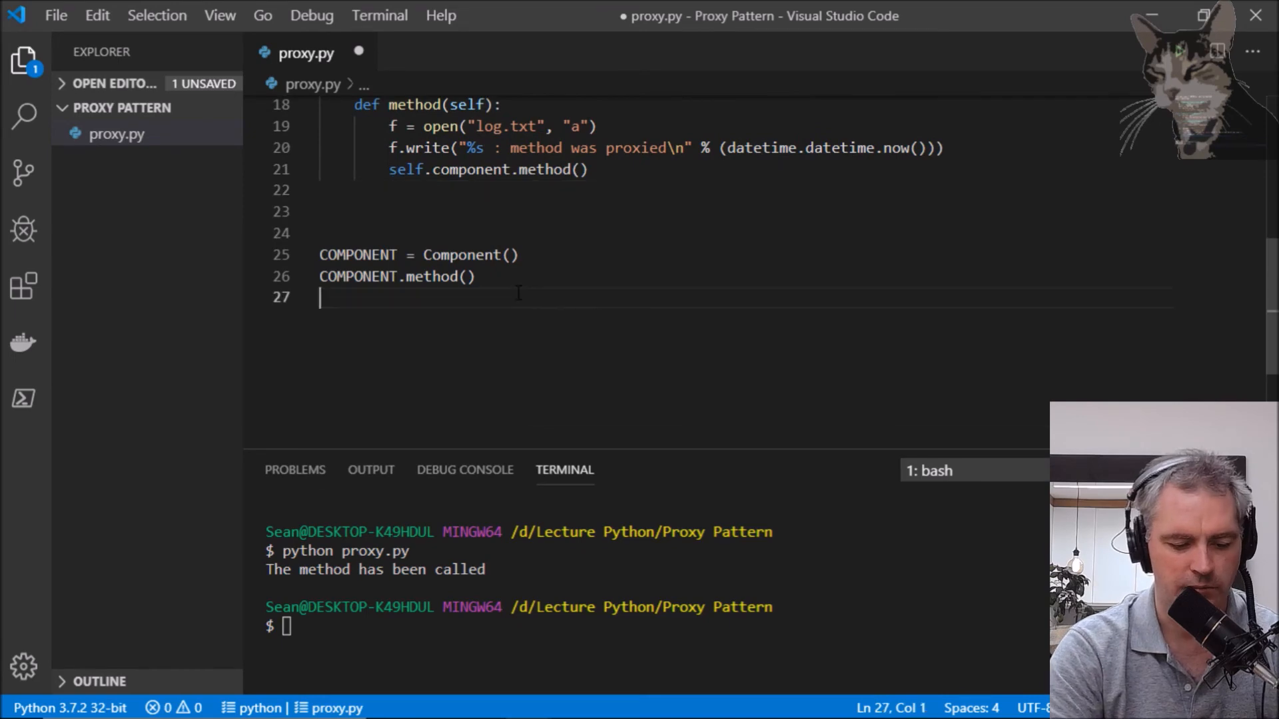
Add COMPONENT2 = ProxyComponent() and COMPONENT2.method() at the file end and save
text(COMPONENT2 =)
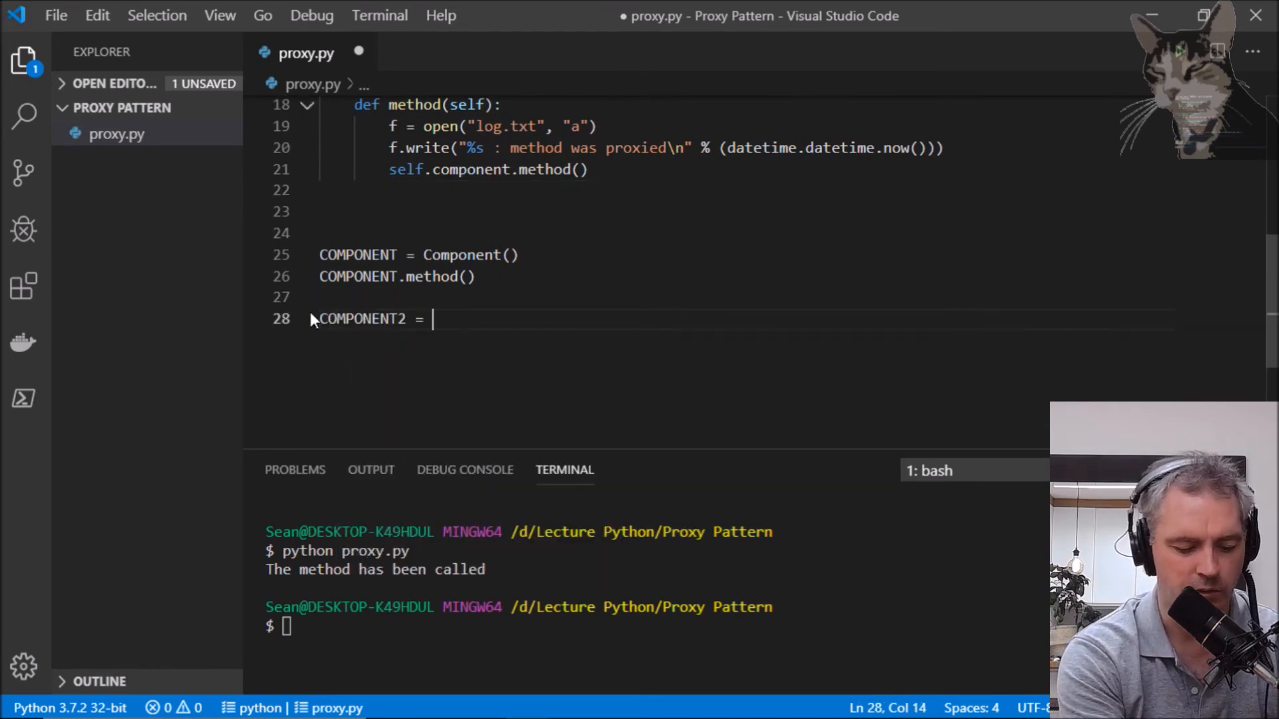
text(ProxyComponent)
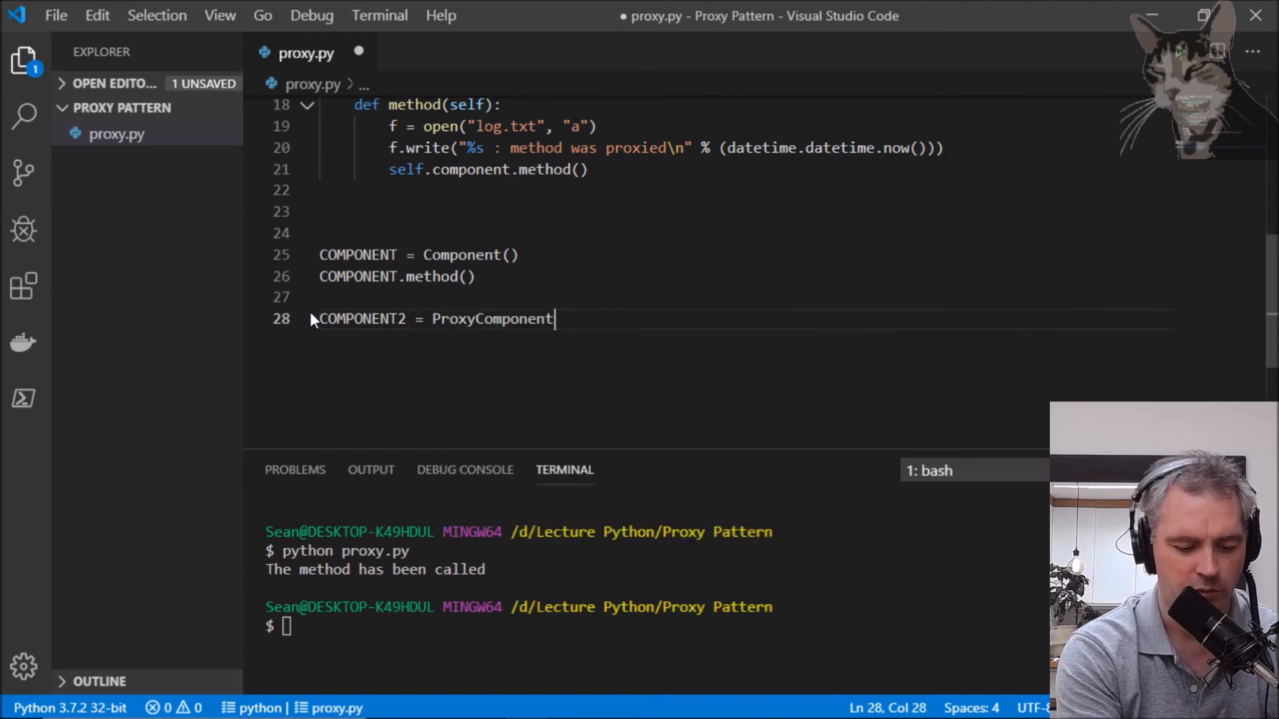
text(())
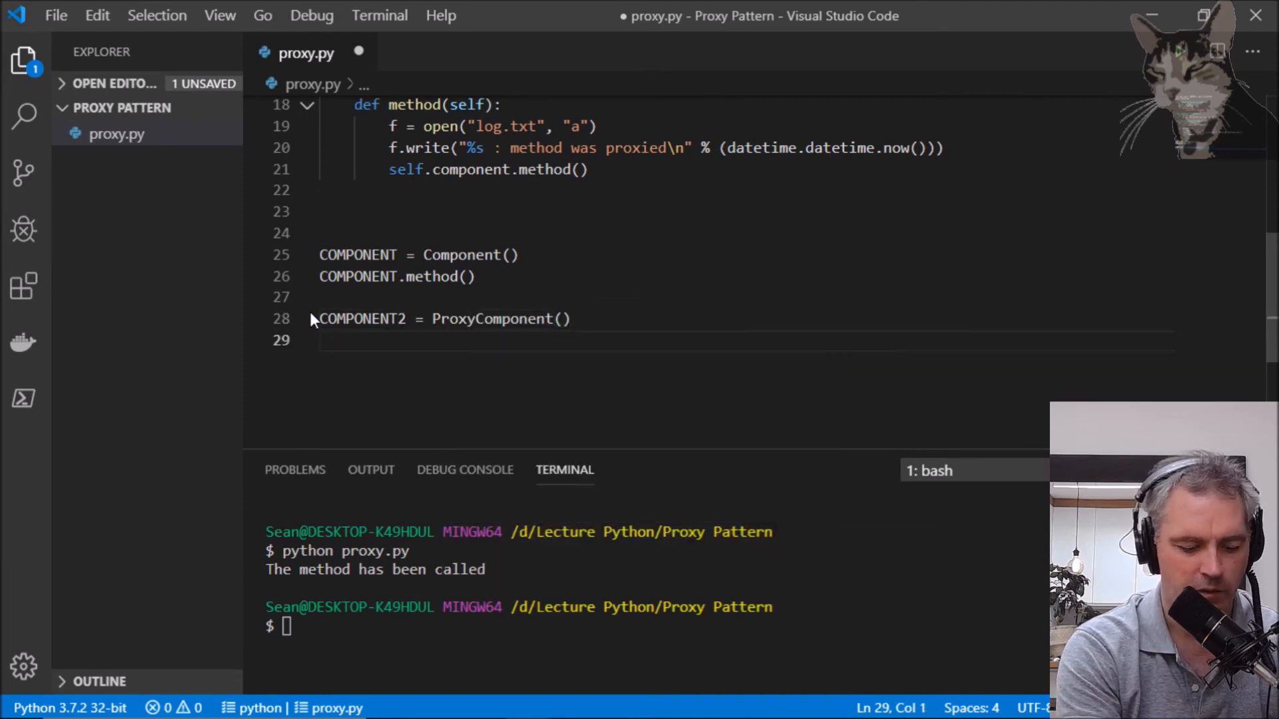
text(COMPONENT2)
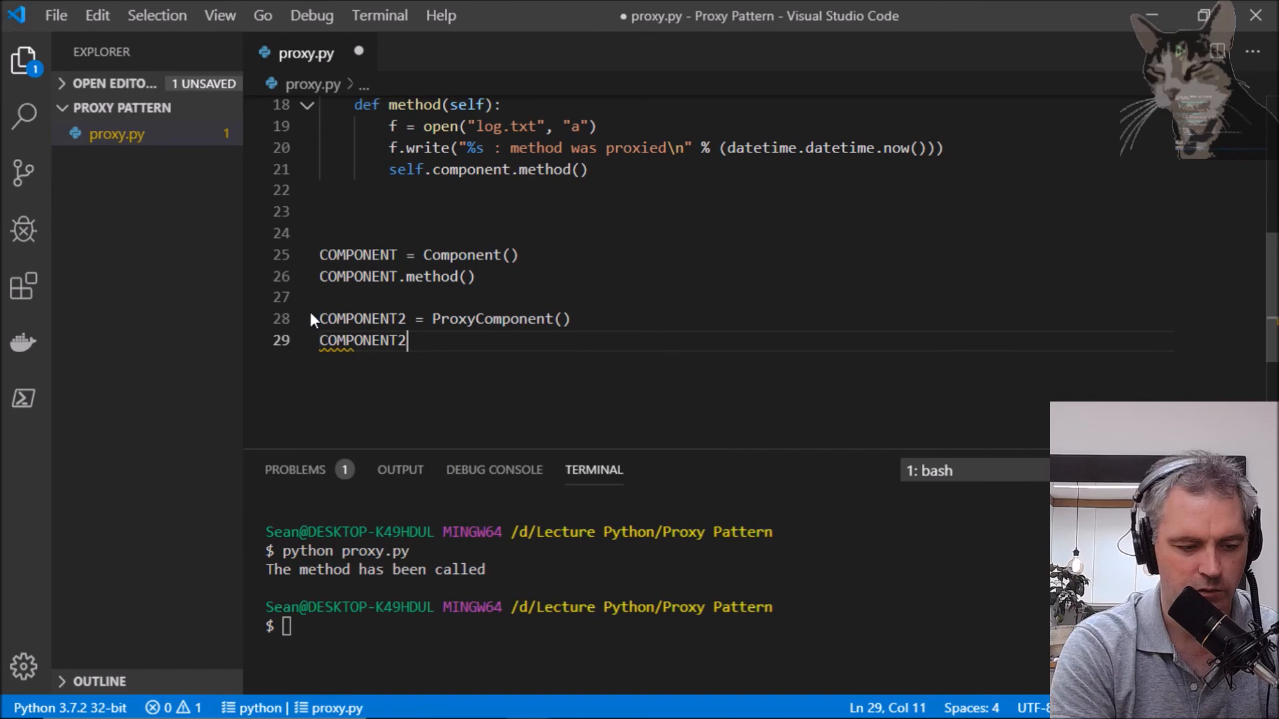
text(.method)
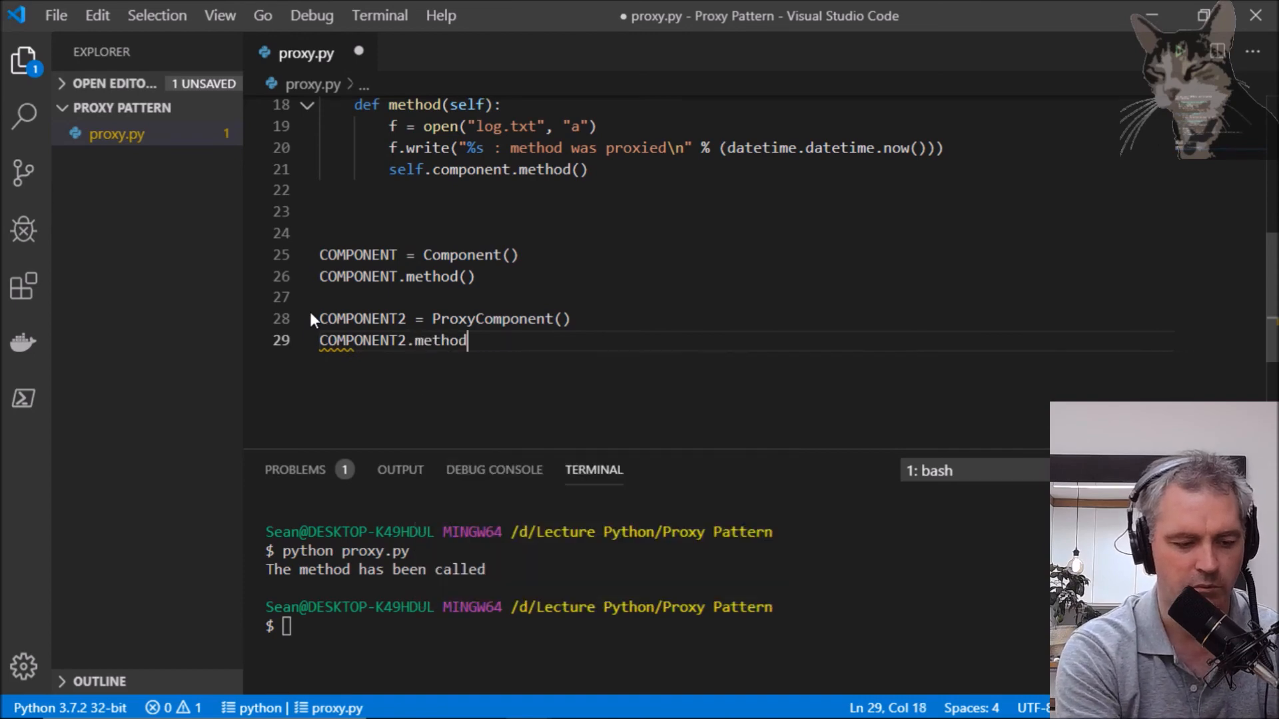
text(())
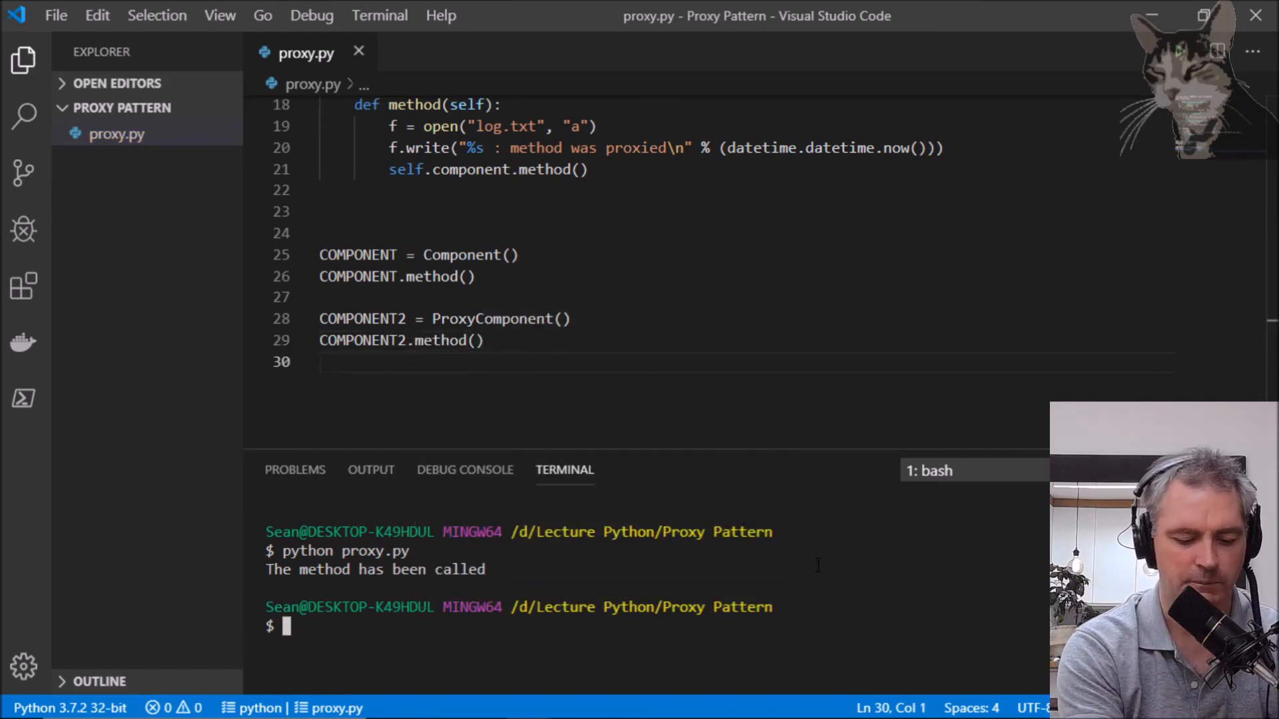
Run python proxy.py so both components print 'The method has been called'
text(pyth)
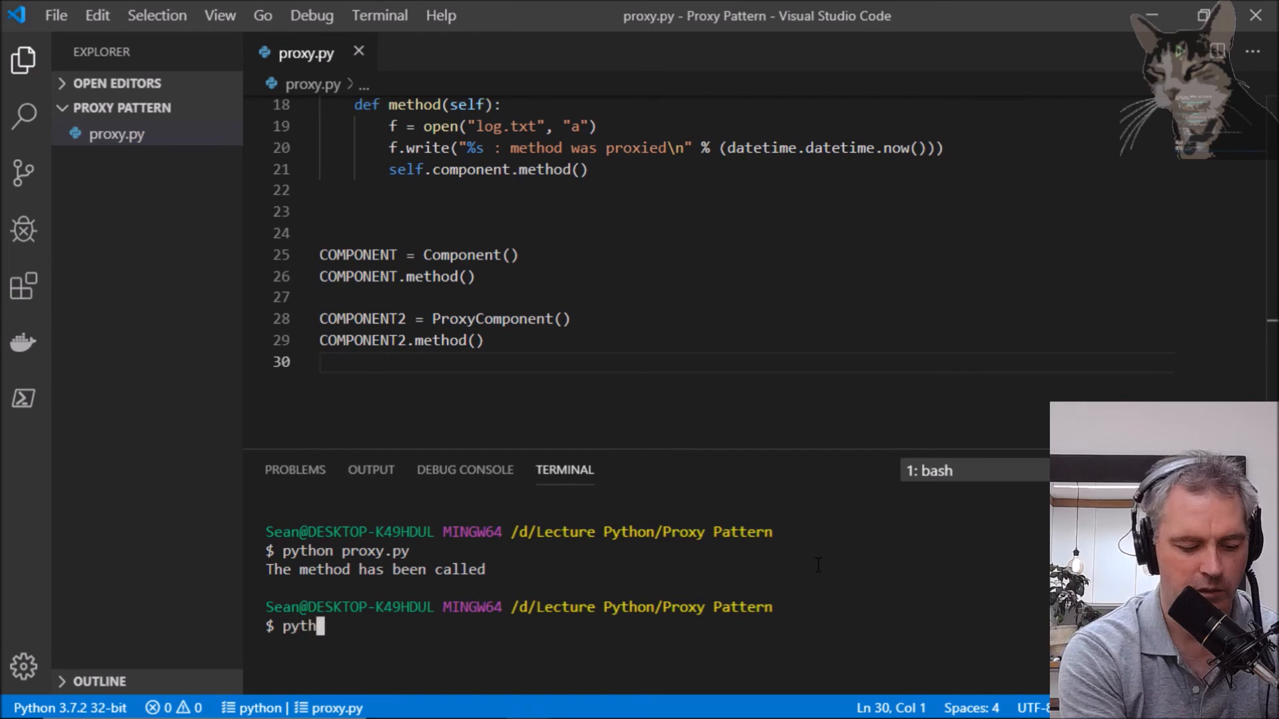
text(on)
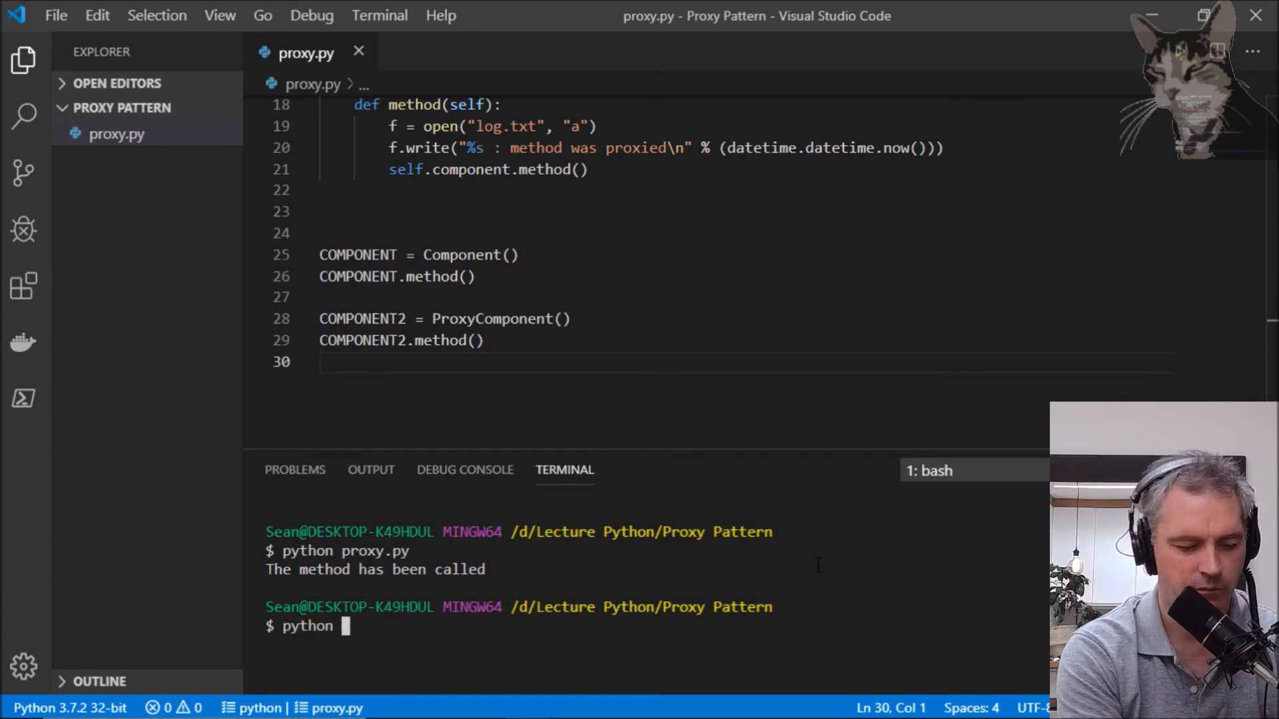
text(proxy.py)
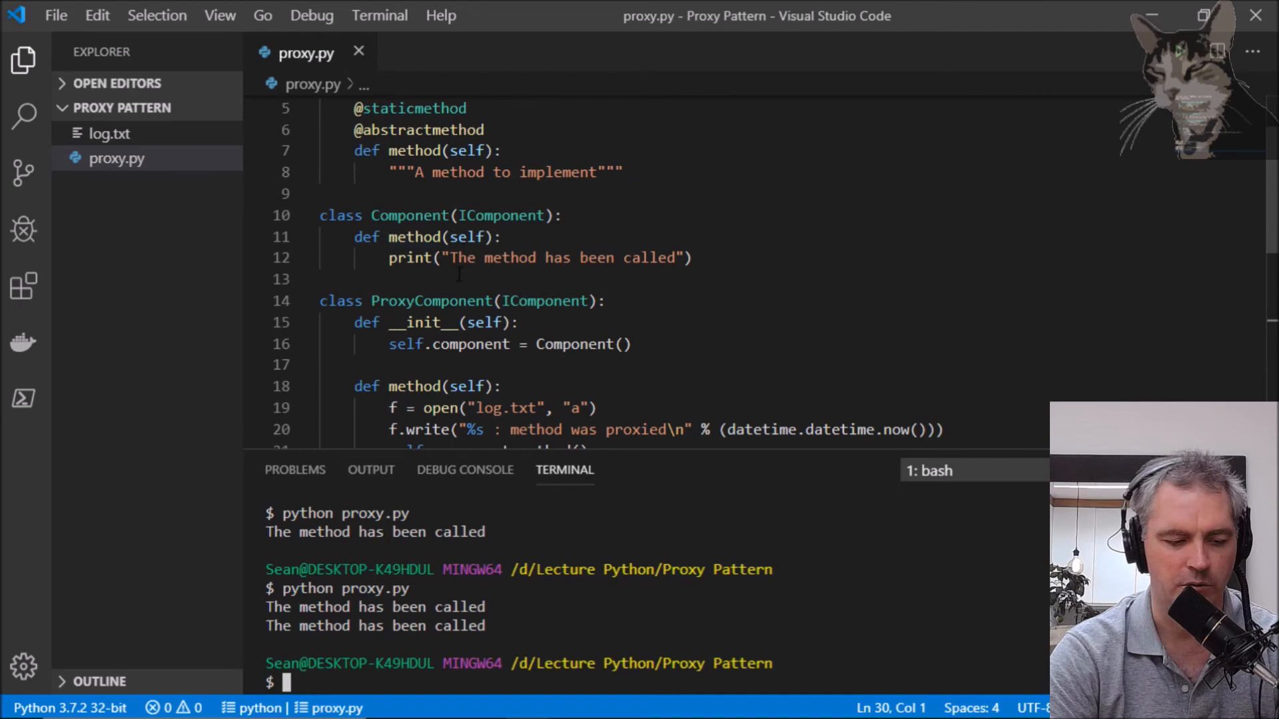
scroll(down, 3)
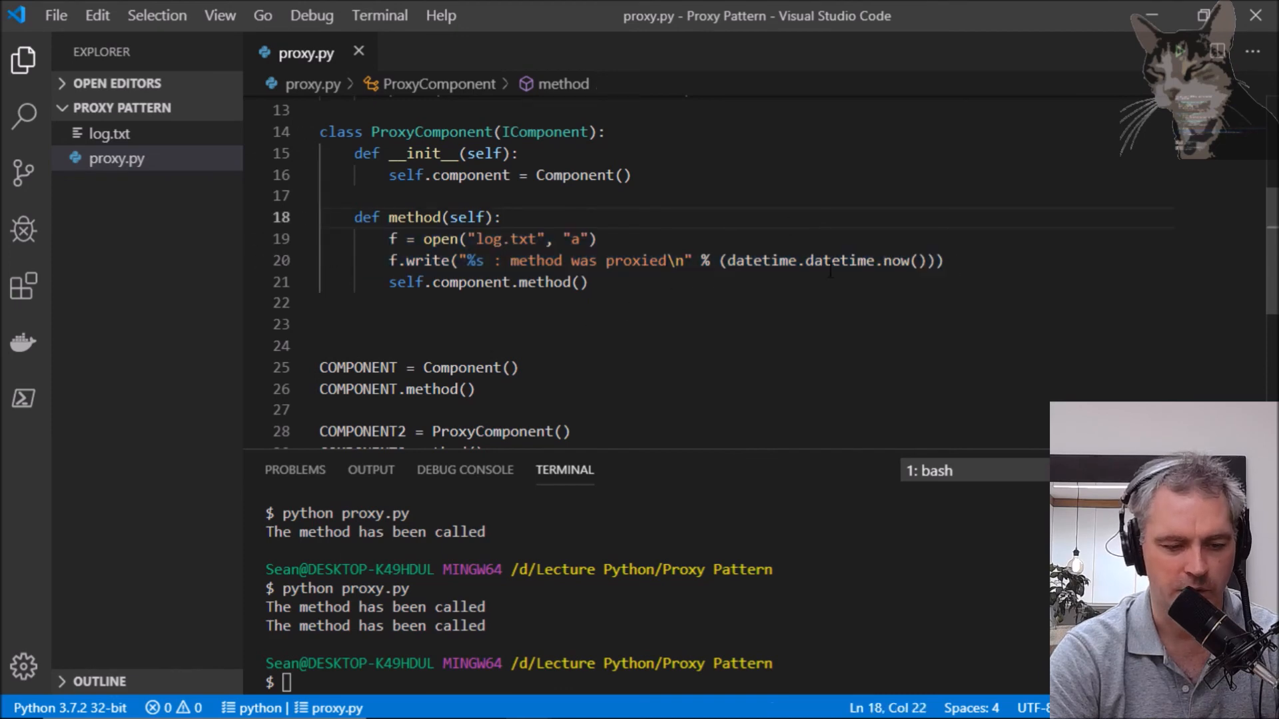
View log.txt's timestamped 'method was proxied' entry, then return to proxy.py
double_click(489, 238)
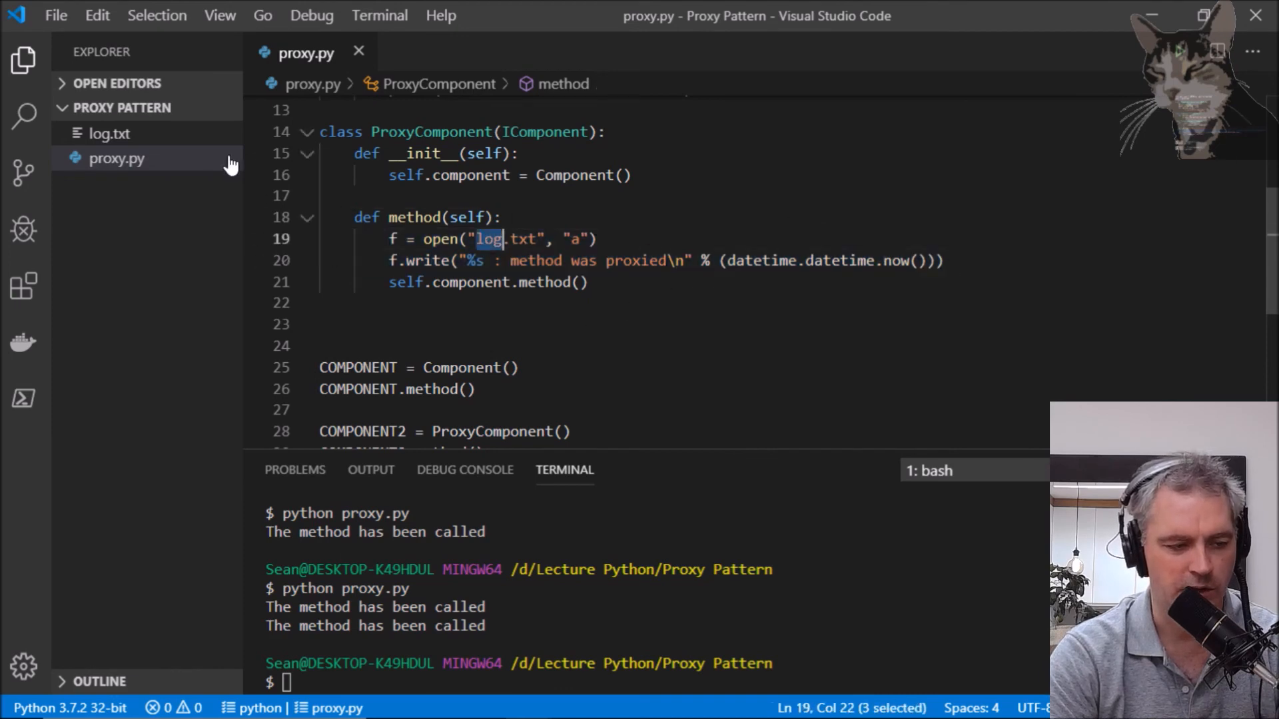
click(109, 134)
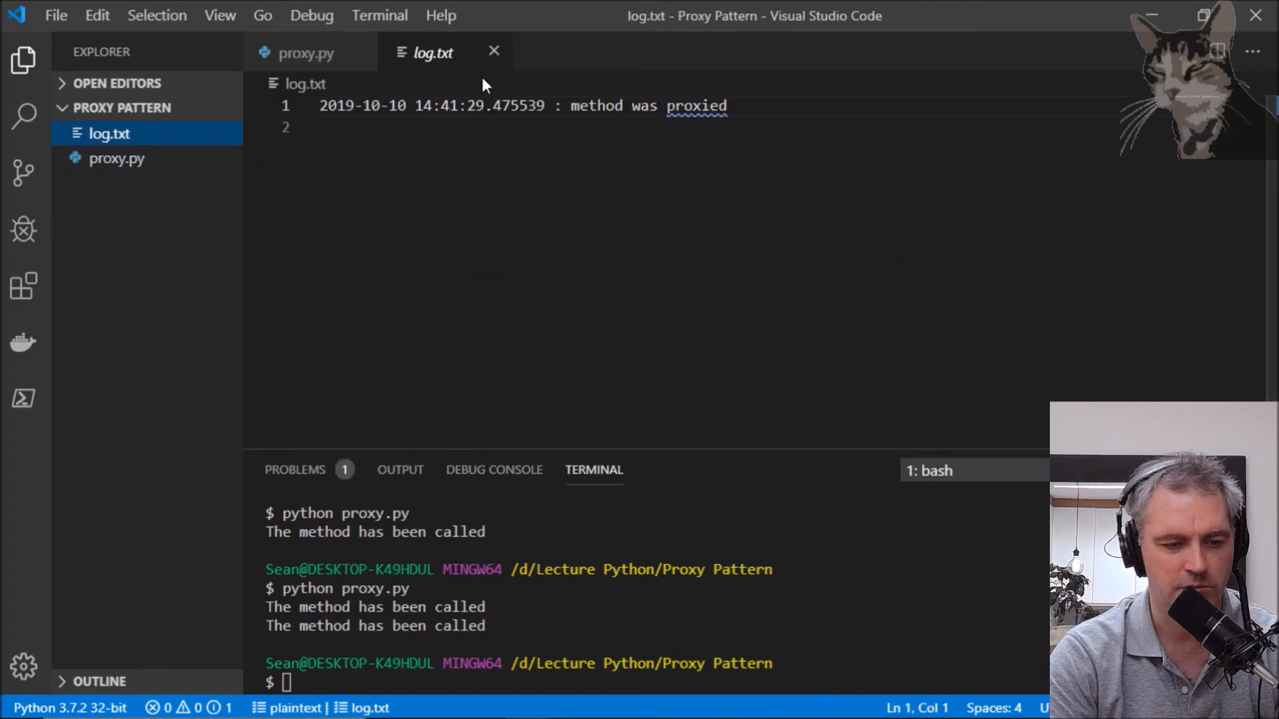
click(116, 159)
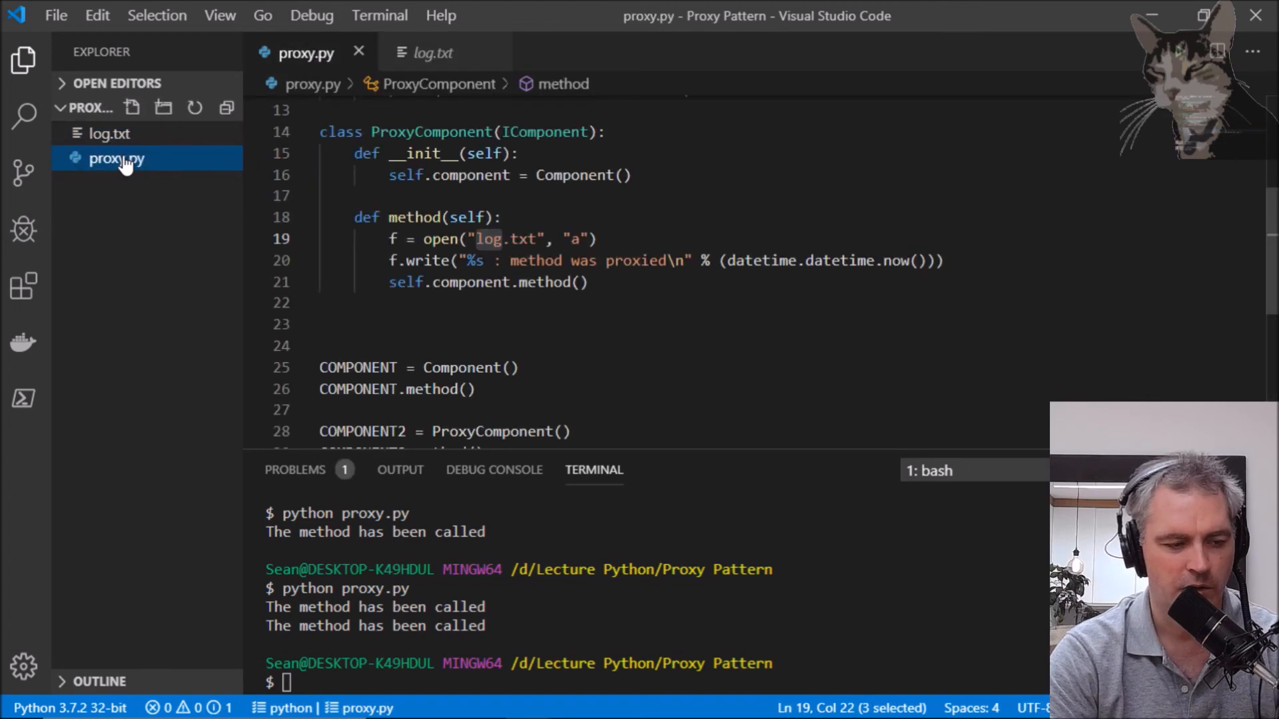